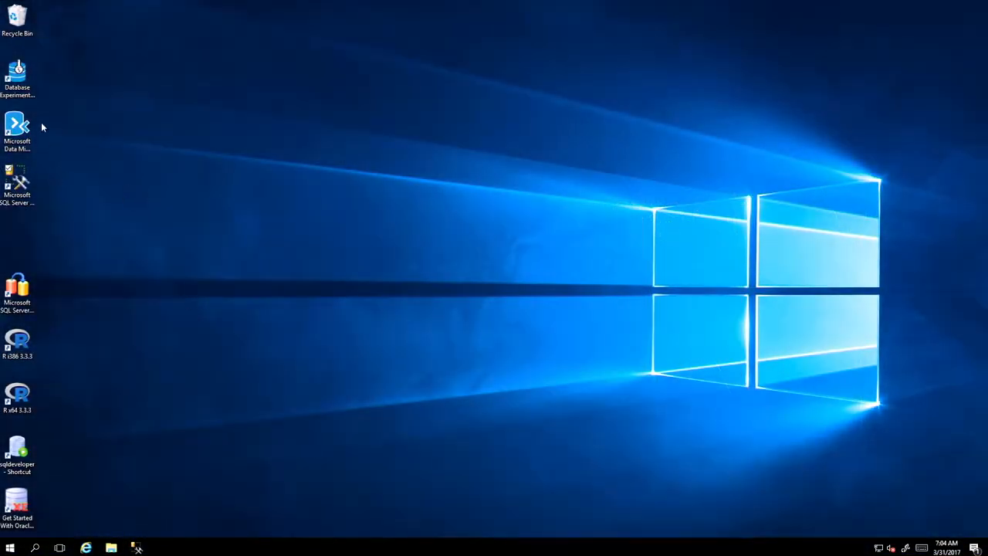
- Launch Microsoft Data Migration Assistant from its desktop shortcut
{"action": "double_click", "coordinate": [17, 128]}
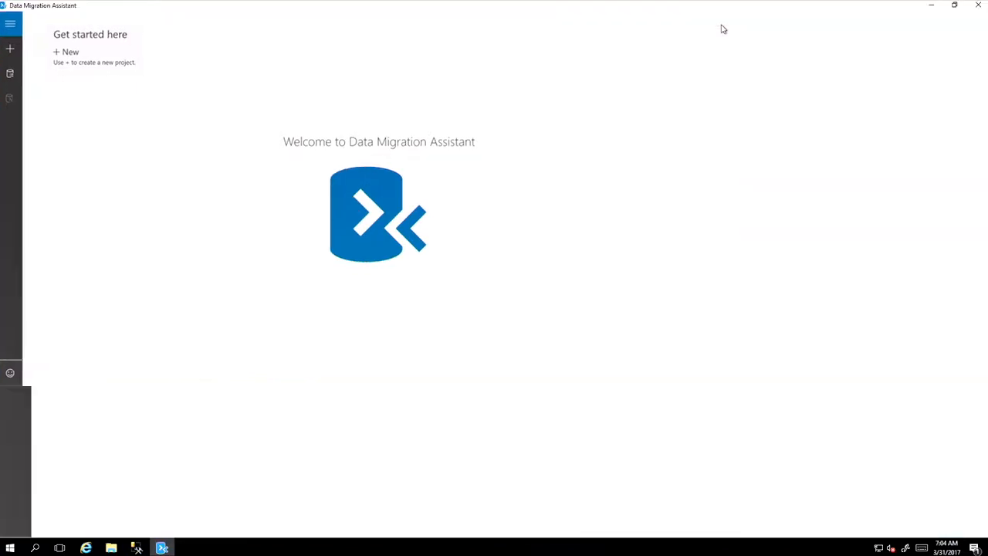
- Create the 'DataAmpAssessment' assessment project from SQL Server to Azure SQL Database
{"action": "left_click", "coordinate": [9, 49]}
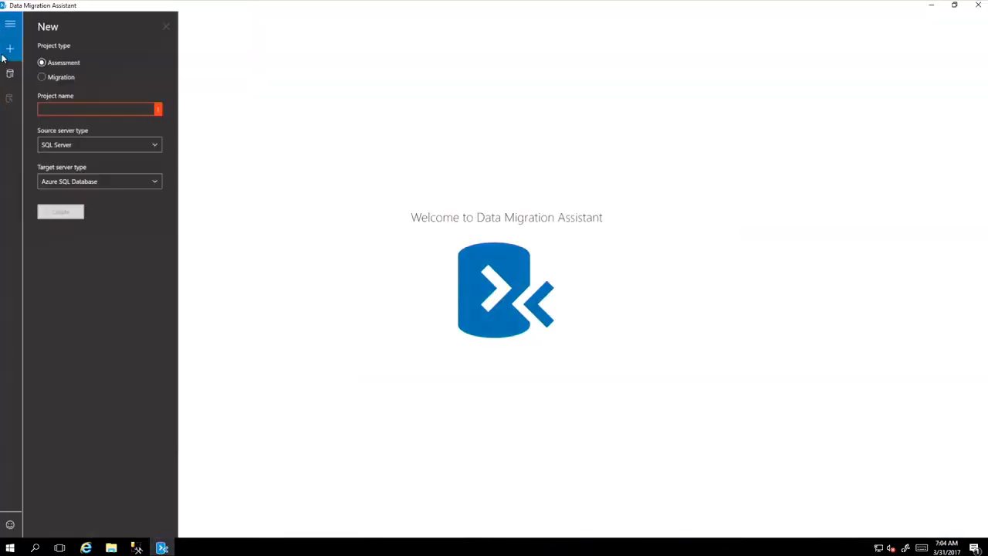
{"action": "left_click", "coordinate": [97, 108]}
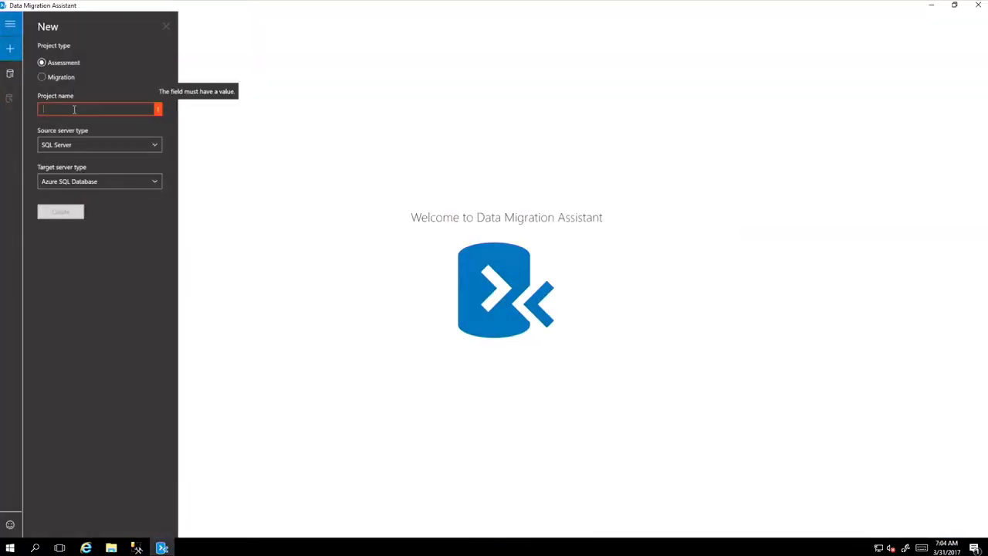
{"action": "type", "text": "Data"}
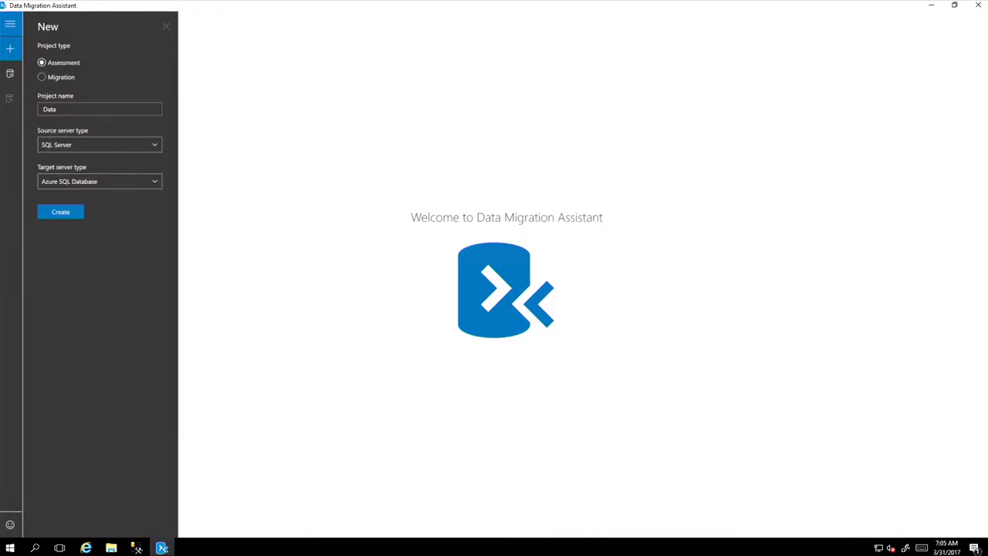
{"action": "type", "text": "Amp"}
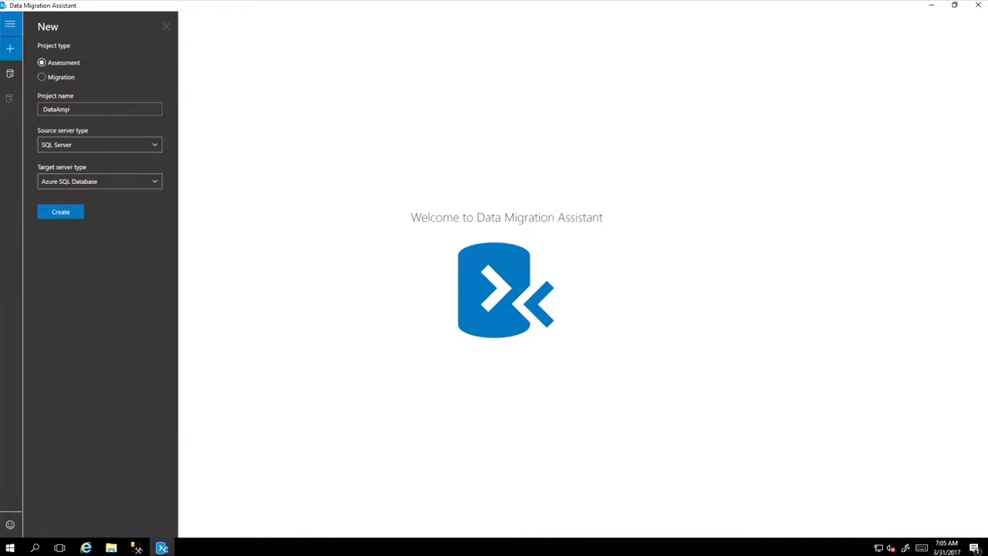
{"action": "type", "text": "Assessment"}
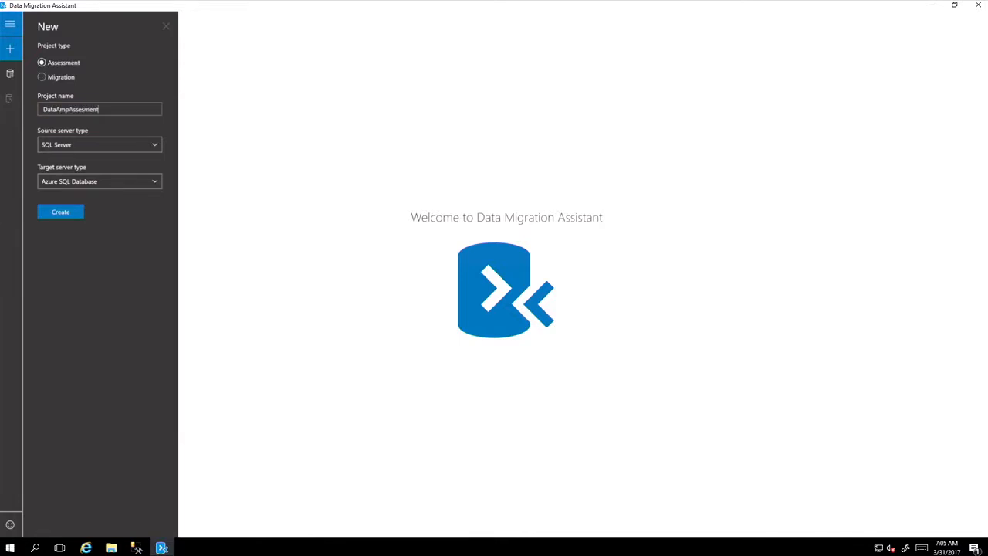
{"action": "left_click", "coordinate": [100, 181]}
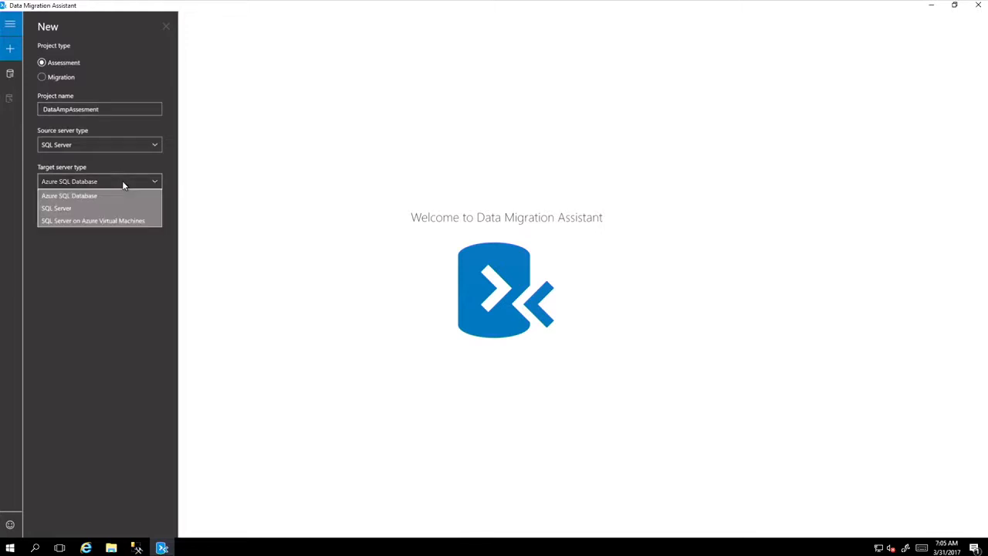
{"action": "left_click", "coordinate": [69, 195]}
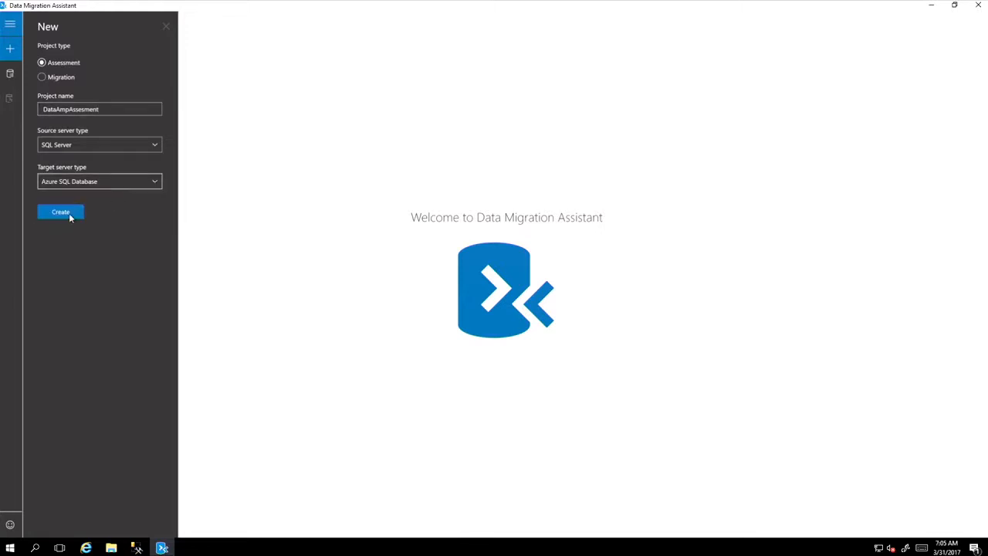
{"action": "left_click", "coordinate": [60, 211]}
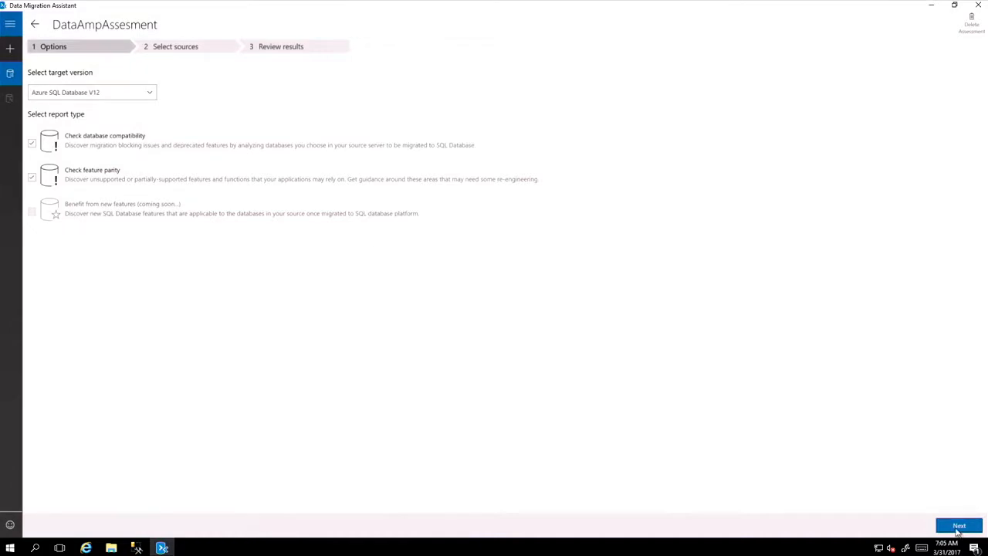
- Connect to .\SQL2K8R2 and add Inventory_SQL2005 as the assessment source database
{"action": "left_click", "coordinate": [958, 525]}
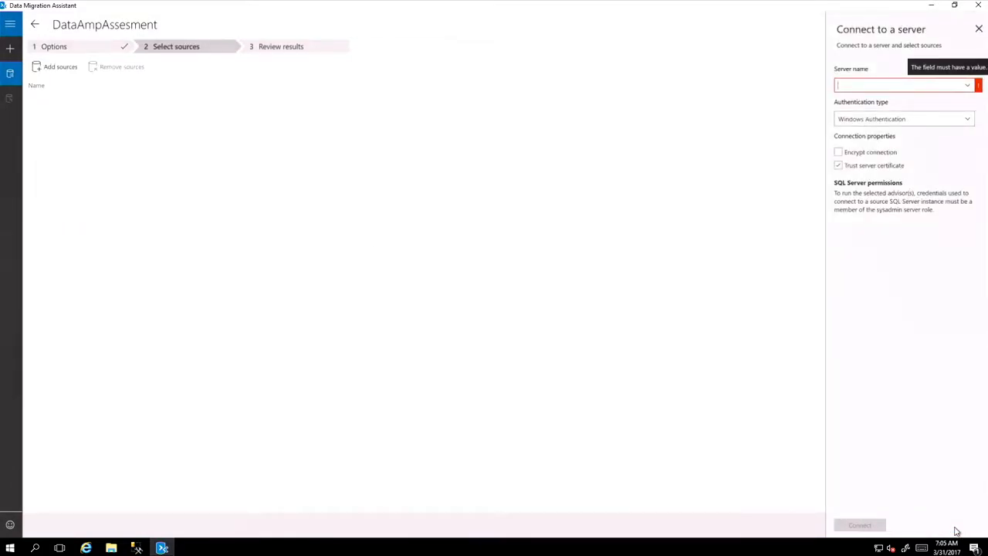
{"action": "type", "text": "\\SQL2K16"}
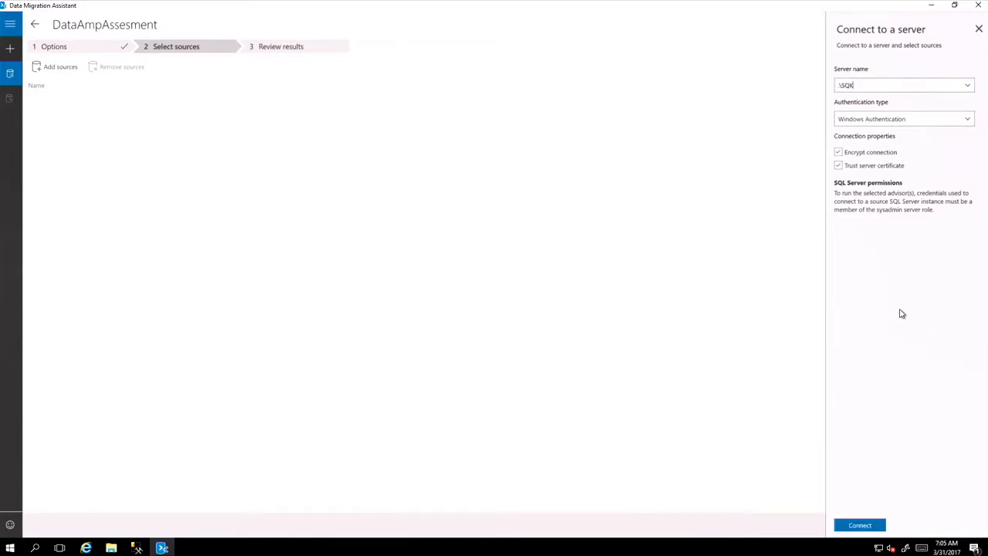
{"action": "left_click", "coordinate": [966, 85]}
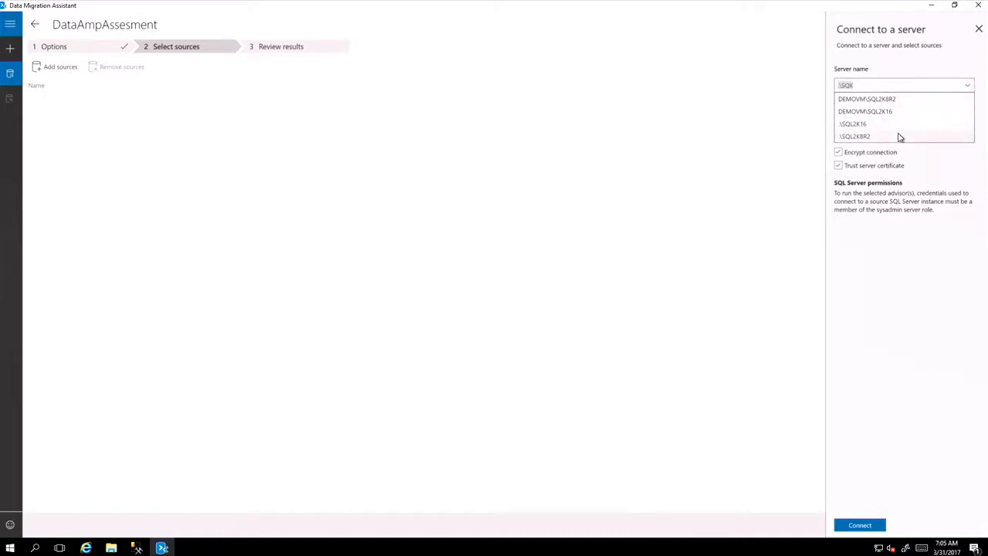
{"action": "left_click", "coordinate": [854, 136]}
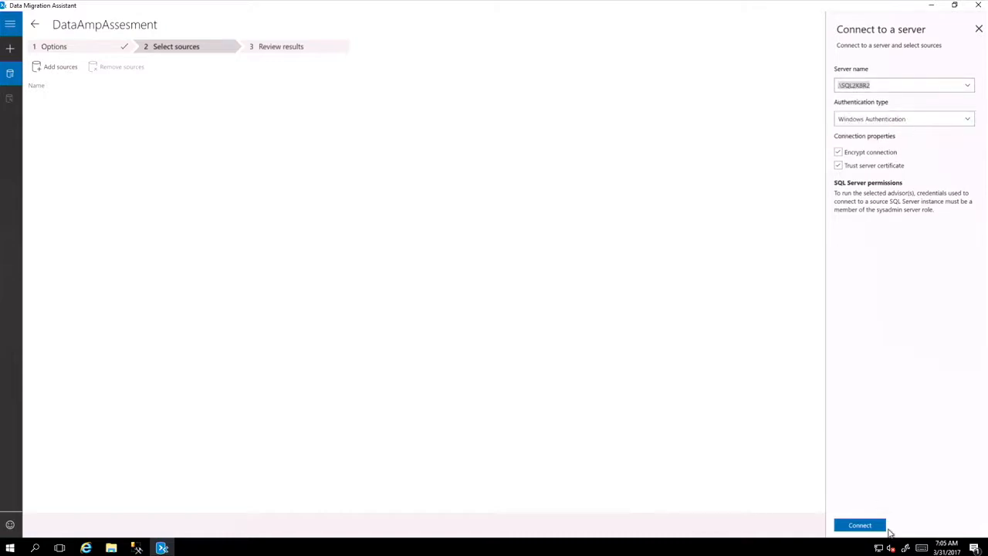
{"action": "left_click", "coordinate": [859, 525]}
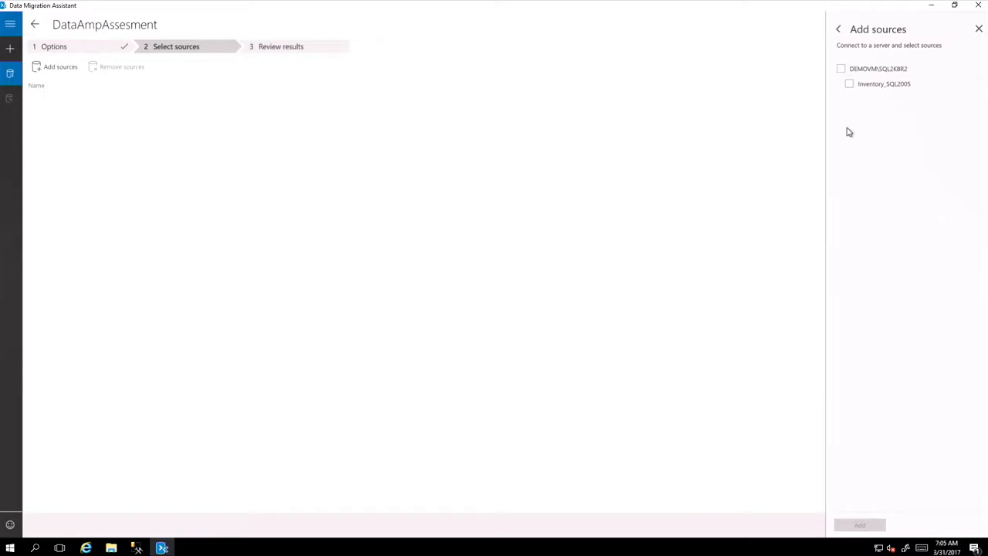
{"action": "left_click", "coordinate": [849, 83]}
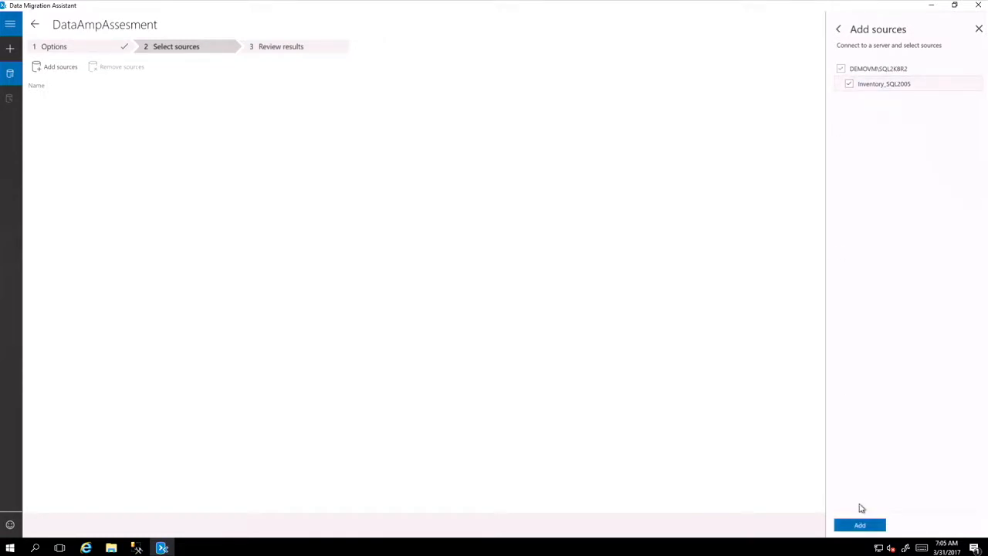
{"action": "left_click", "coordinate": [859, 525]}
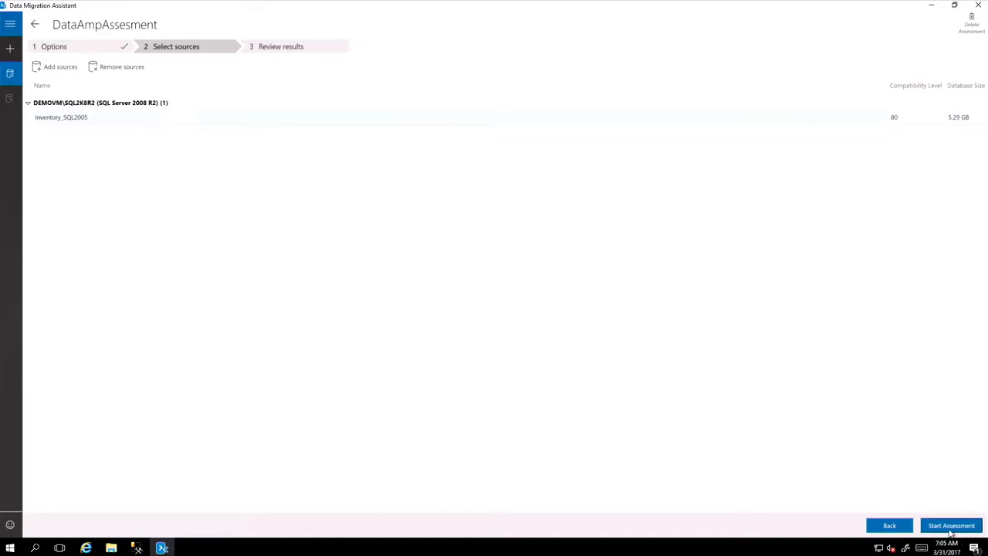
- Run the assessment, review the Windows authentication finding, then view compatibility issues
{"action": "left_click", "coordinate": [950, 525]}
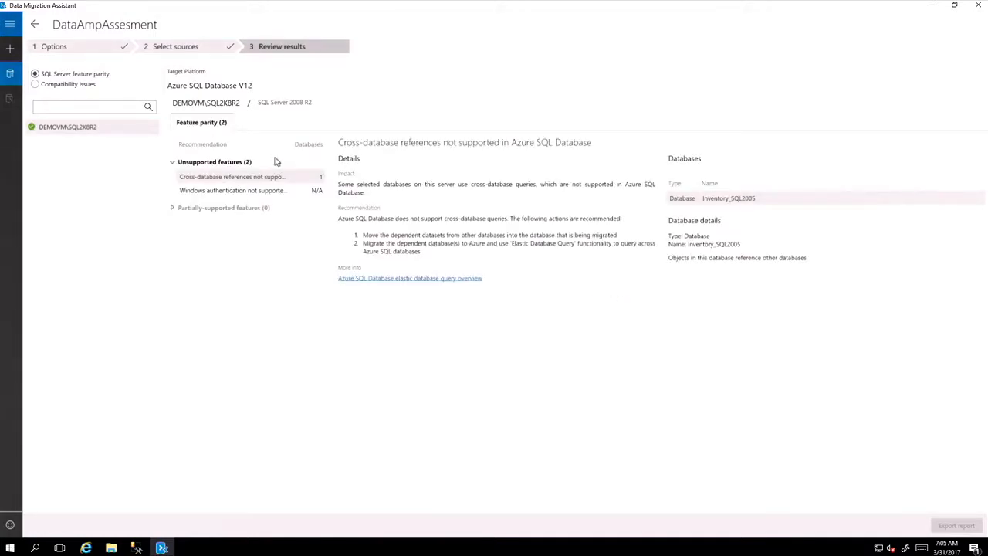
{"action": "left_click", "coordinate": [233, 190]}
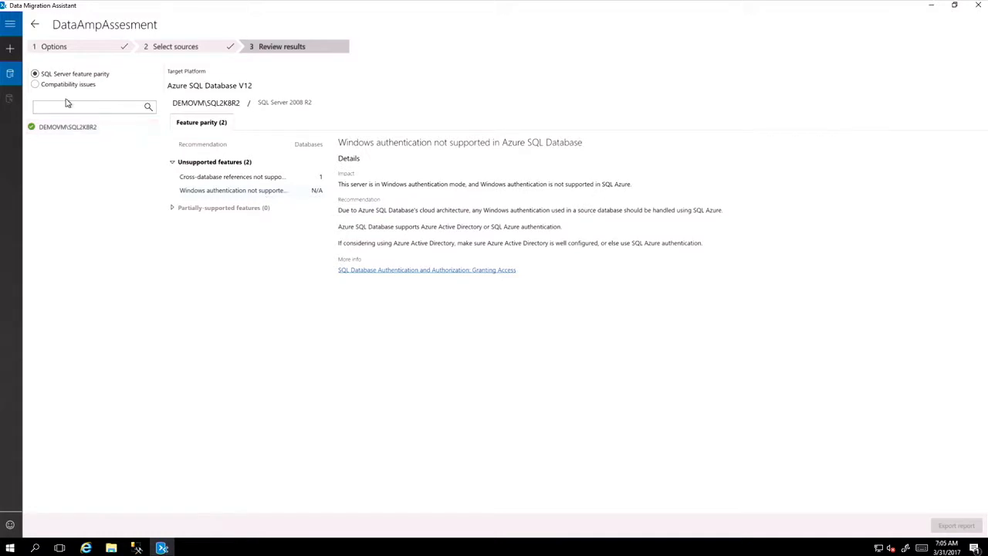
{"action": "left_click", "coordinate": [35, 83]}
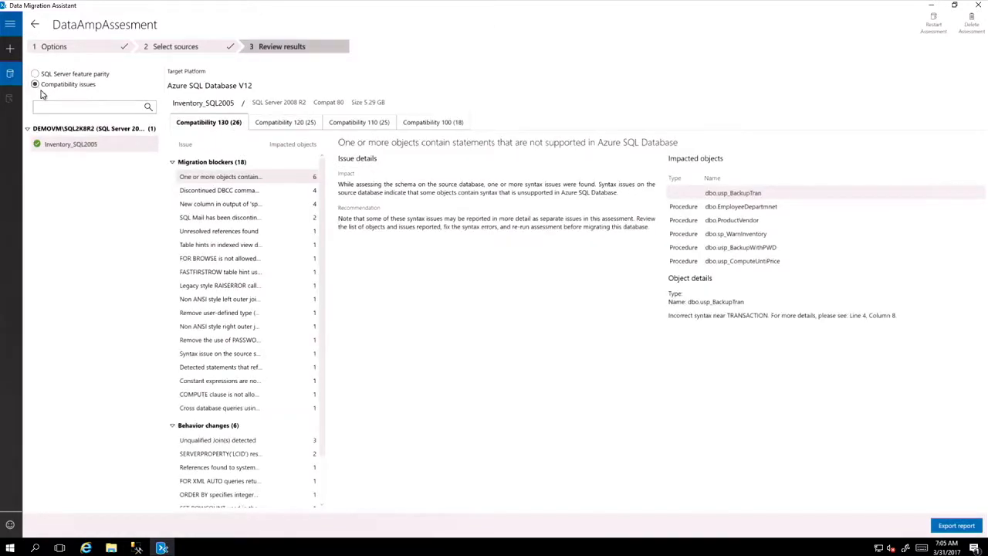
{"action": "mouse_move", "coordinate": [353, 129]}
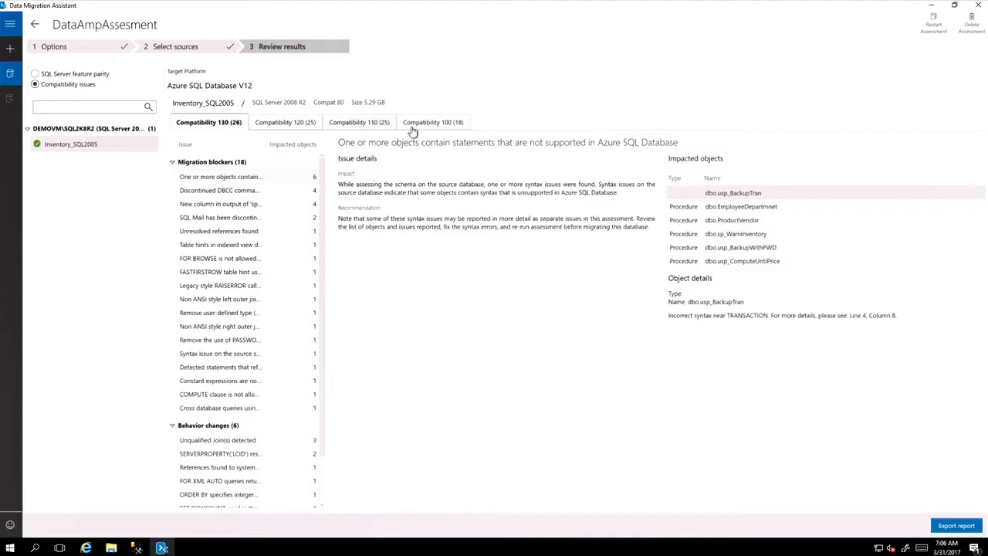
- Review the Compatibility 100 discontinued DBCC commands blocker and its DbccRowLockProcedure details
{"action": "left_click", "coordinate": [430, 122]}
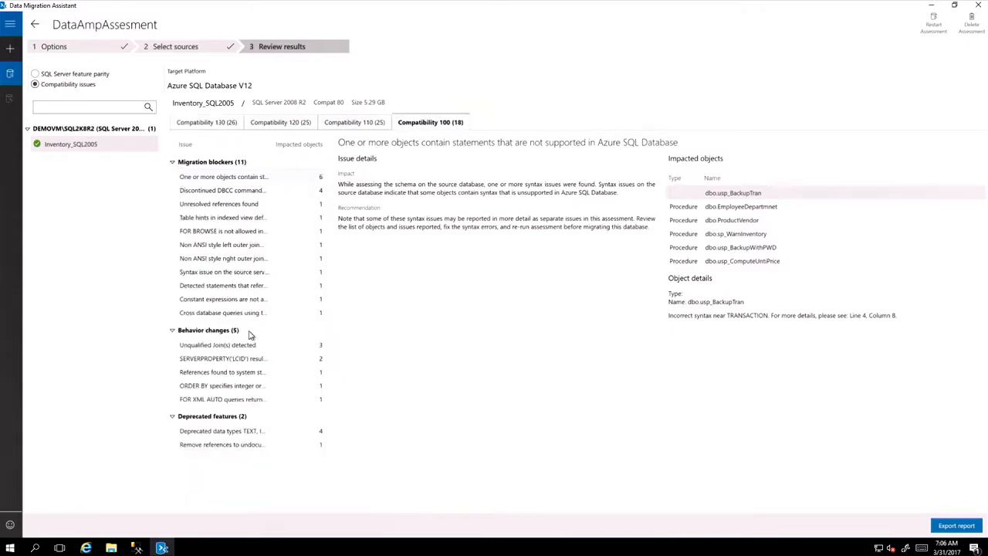
{"action": "mouse_move", "coordinate": [257, 422]}
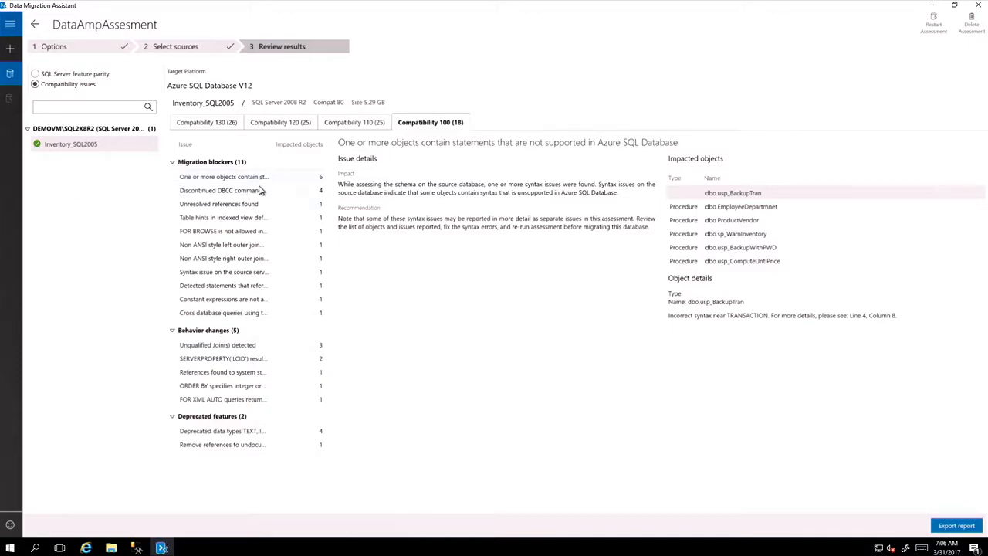
{"action": "left_click", "coordinate": [222, 190]}
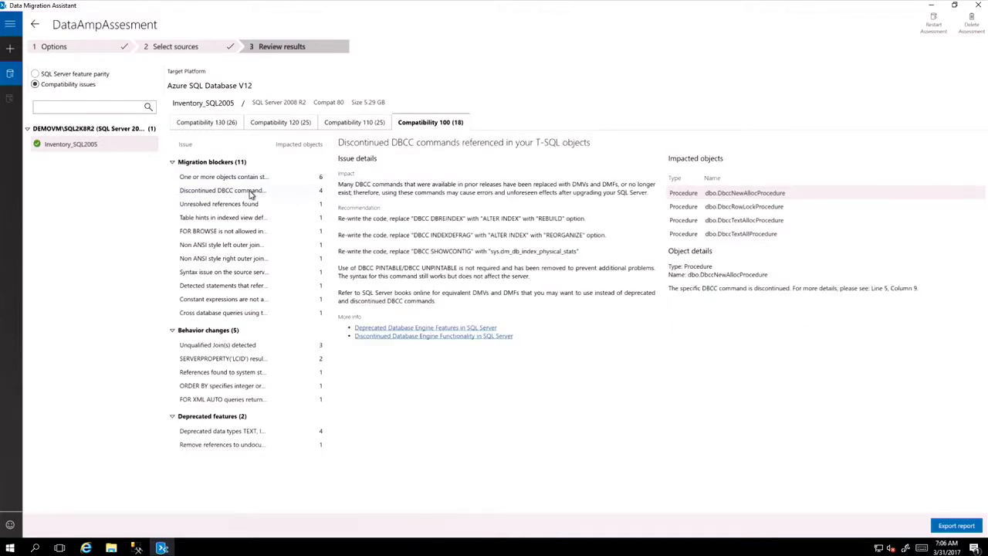
{"action": "mouse_move", "coordinate": [393, 203]}
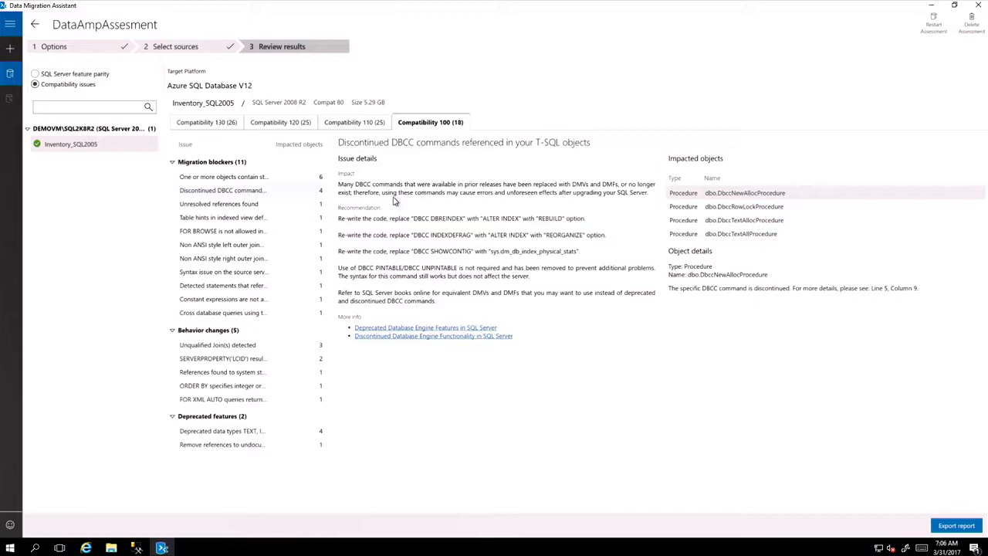
{"action": "left_click", "coordinate": [743, 206]}
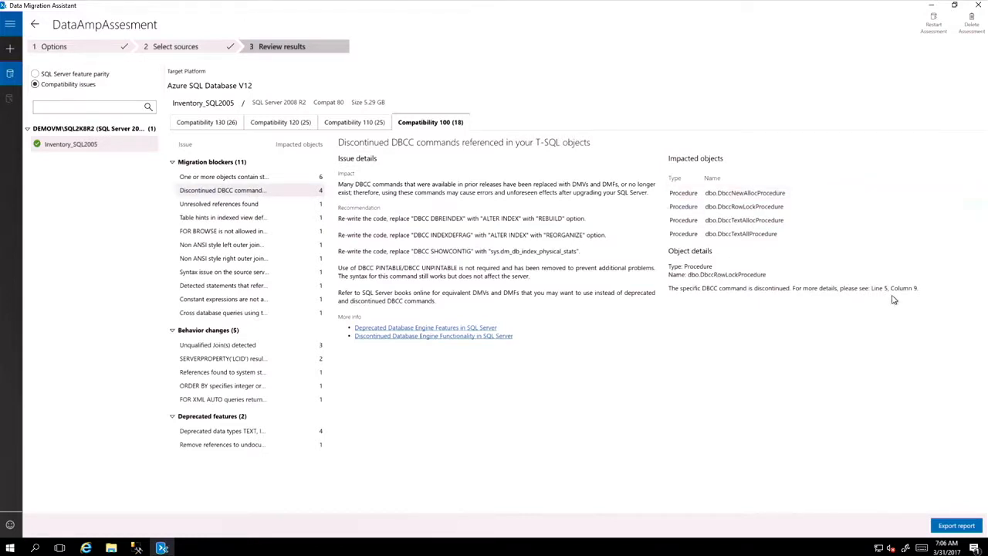
{"action": "mouse_move", "coordinate": [897, 293]}
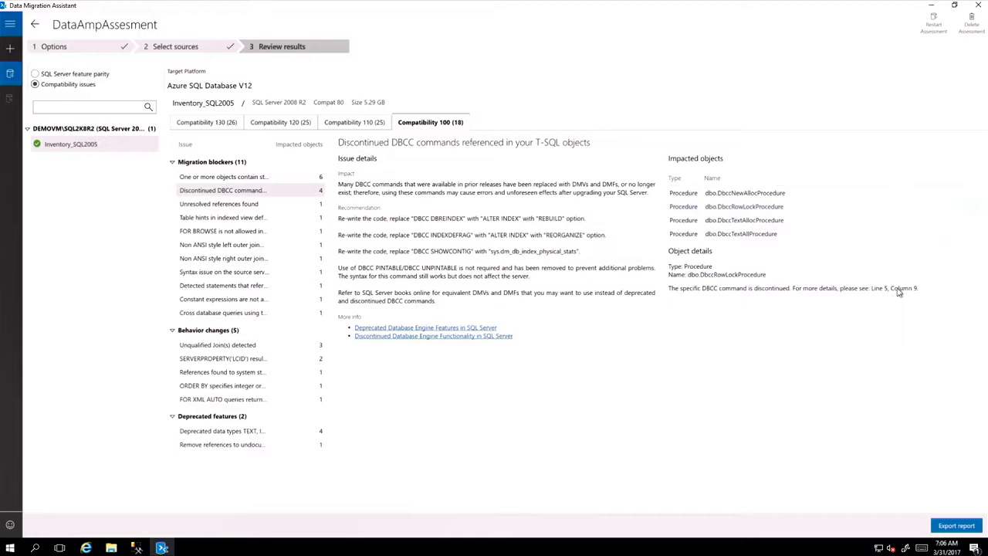
{"action": "mouse_move", "coordinate": [168, 325]}
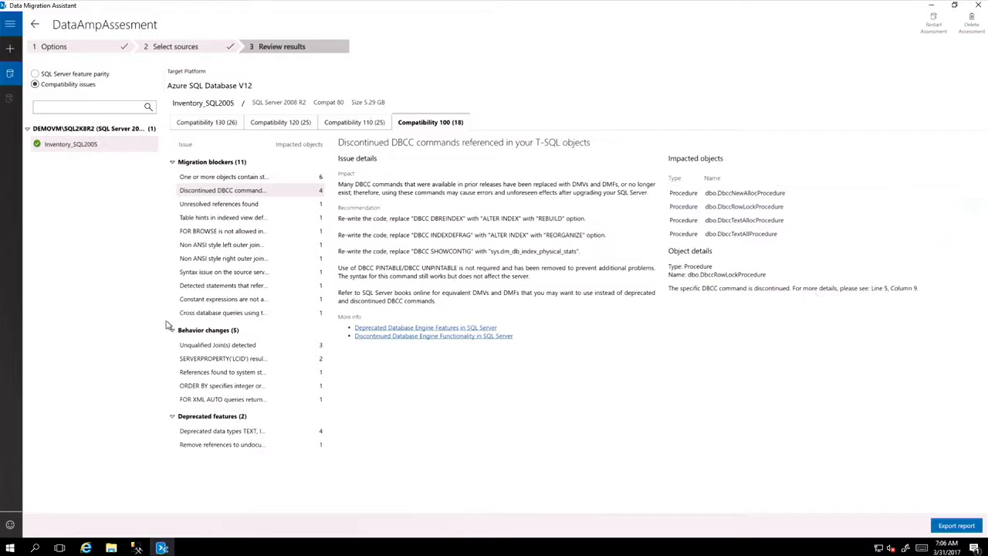
{"action": "mouse_move", "coordinate": [216, 344]}
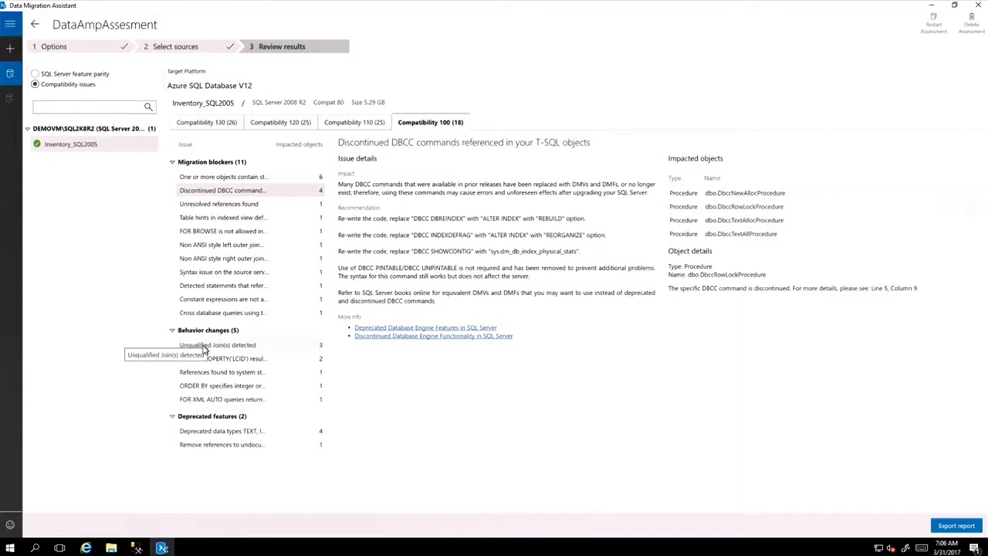
- Review the Unqualified Join(s) finding, then the deprecated TEXT, IMAGE or NTEXT finding
{"action": "left_click", "coordinate": [217, 344]}
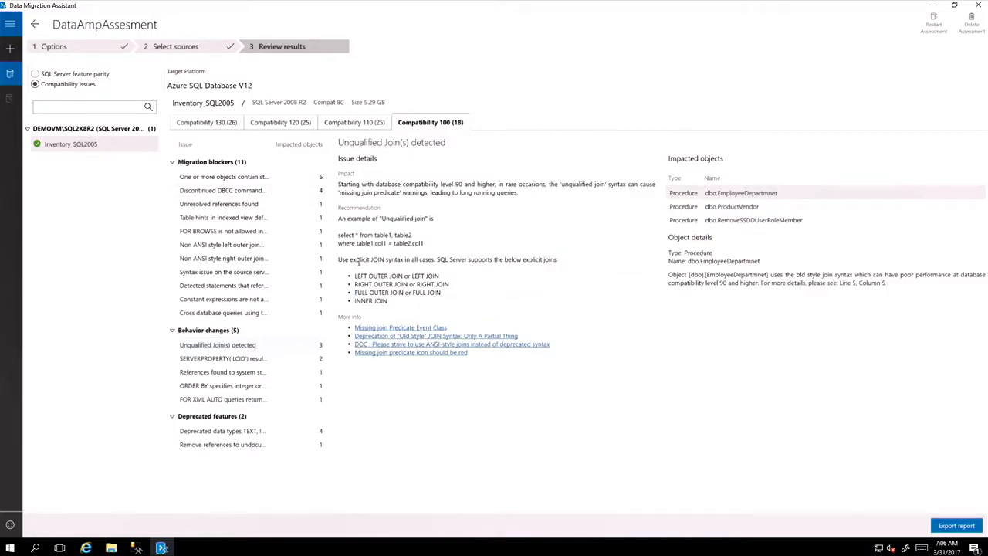
{"action": "mouse_move", "coordinate": [685, 172]}
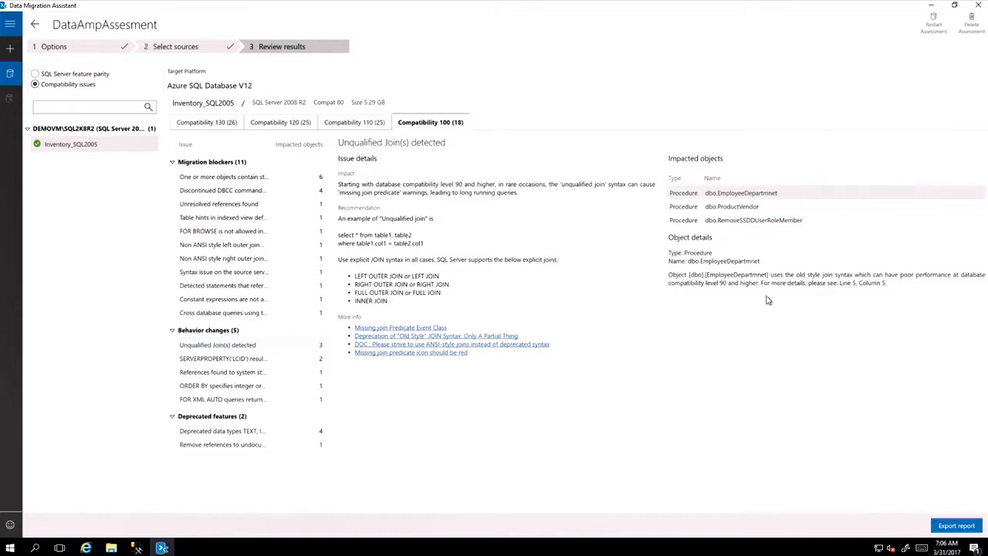
{"action": "mouse_move", "coordinate": [282, 447]}
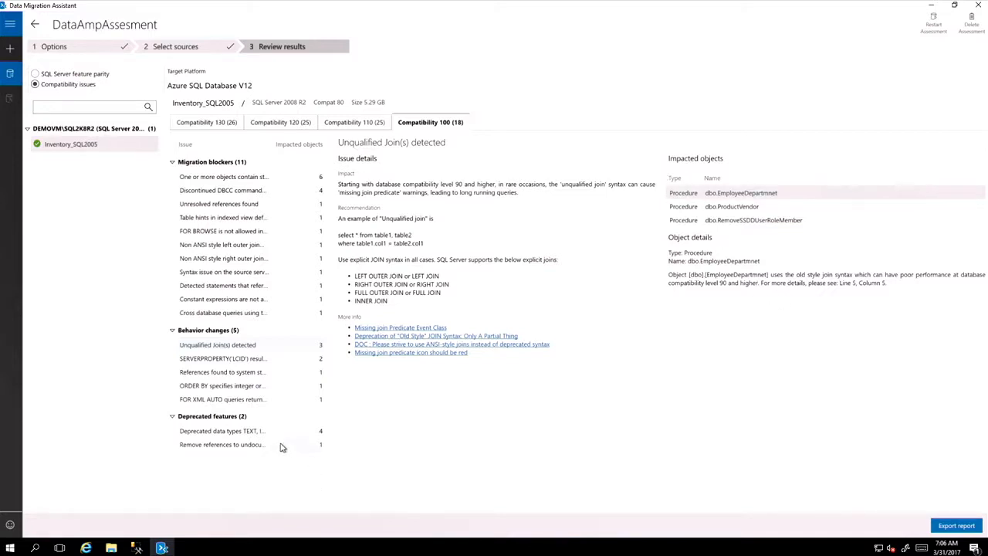
{"action": "mouse_move", "coordinate": [282, 439]}
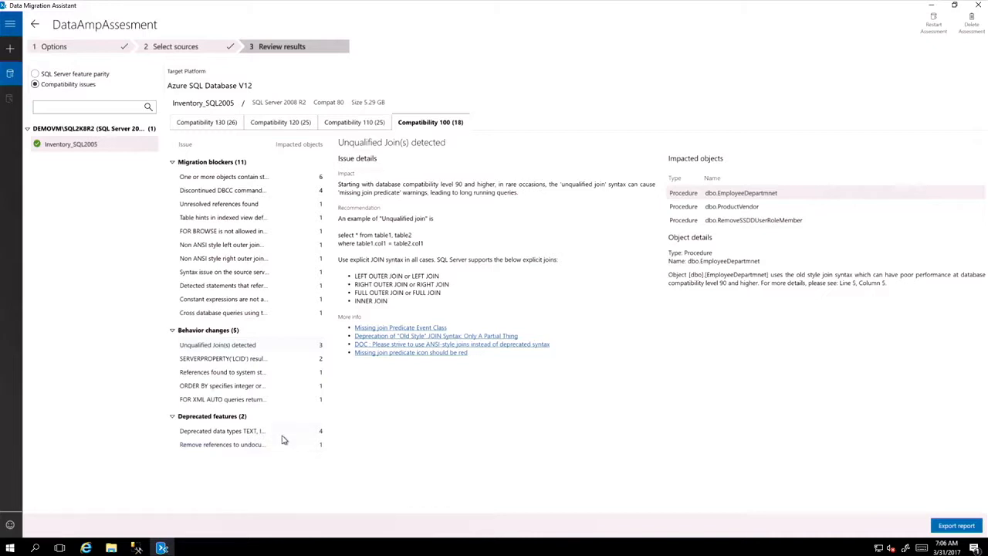
{"action": "left_click", "coordinate": [222, 431]}
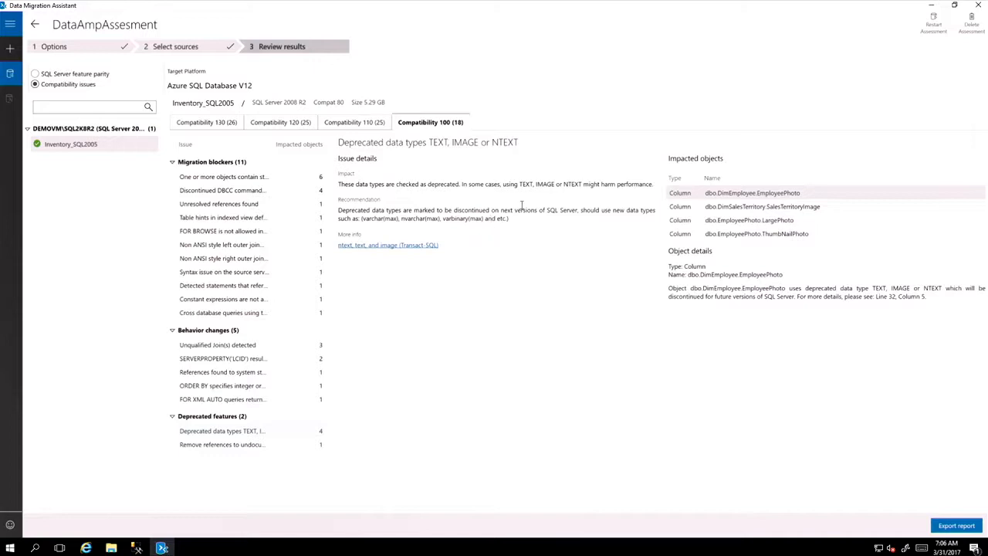
{"action": "mouse_move", "coordinate": [584, 185]}
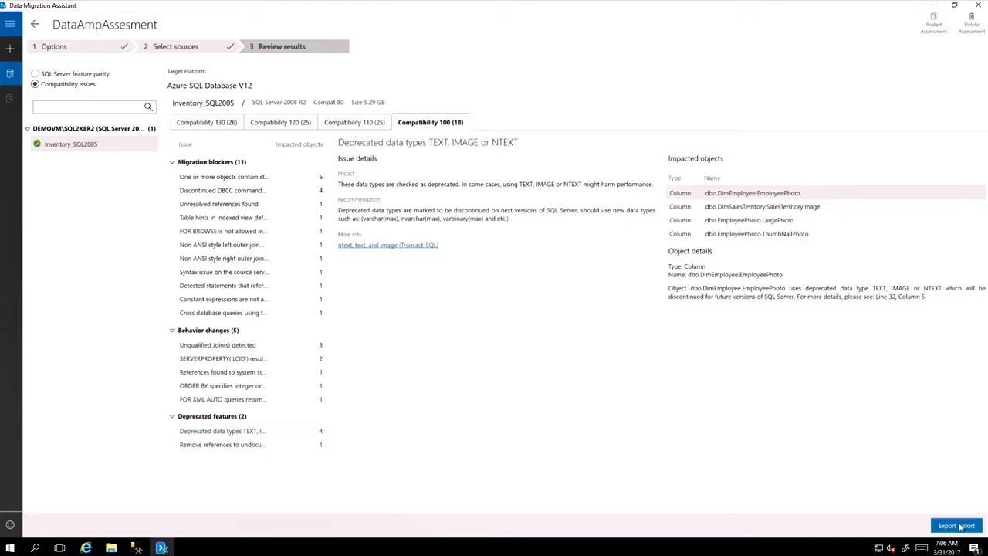
- Check the report export file types, cancel without saving, and start a new project
{"action": "left_click", "coordinate": [955, 525]}
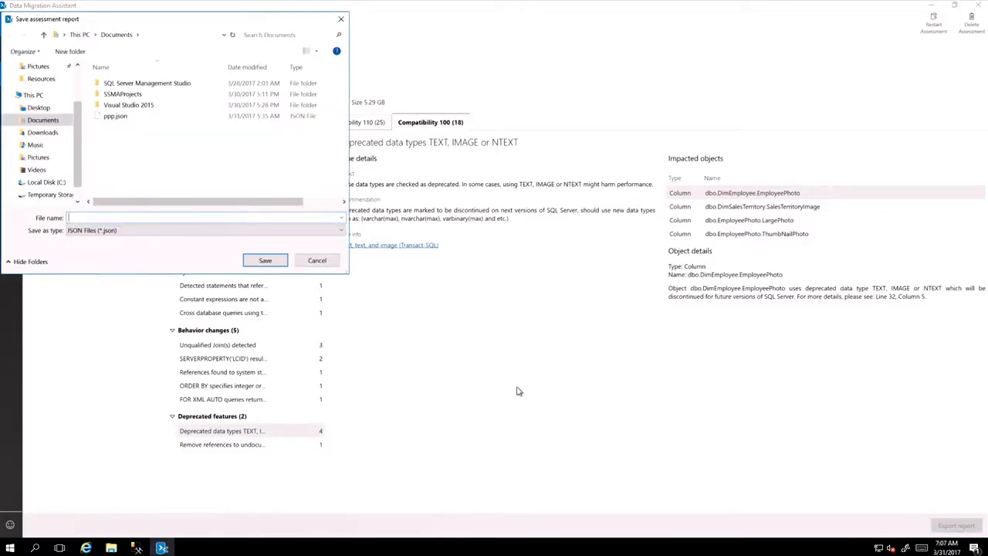
{"action": "left_click", "coordinate": [339, 230]}
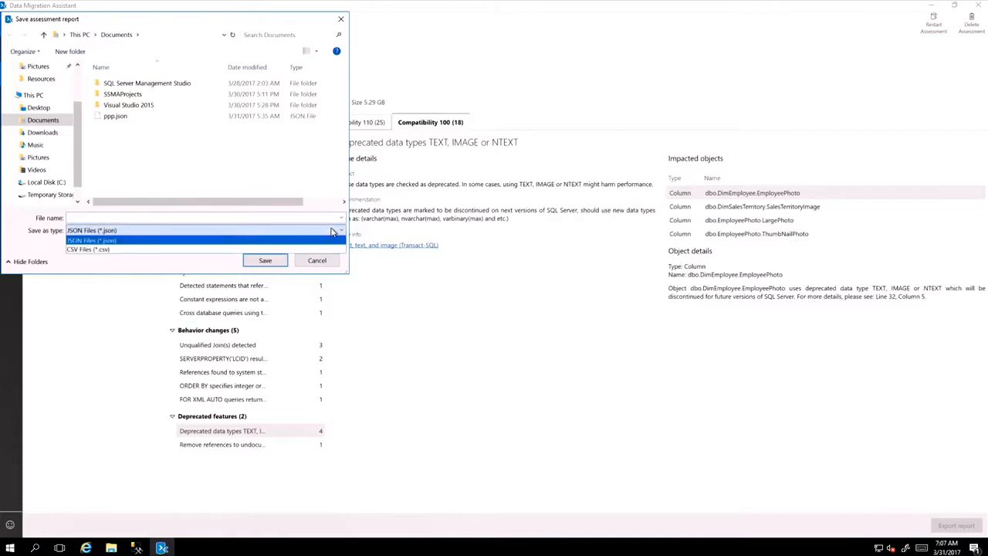
{"action": "left_click", "coordinate": [91, 230]}
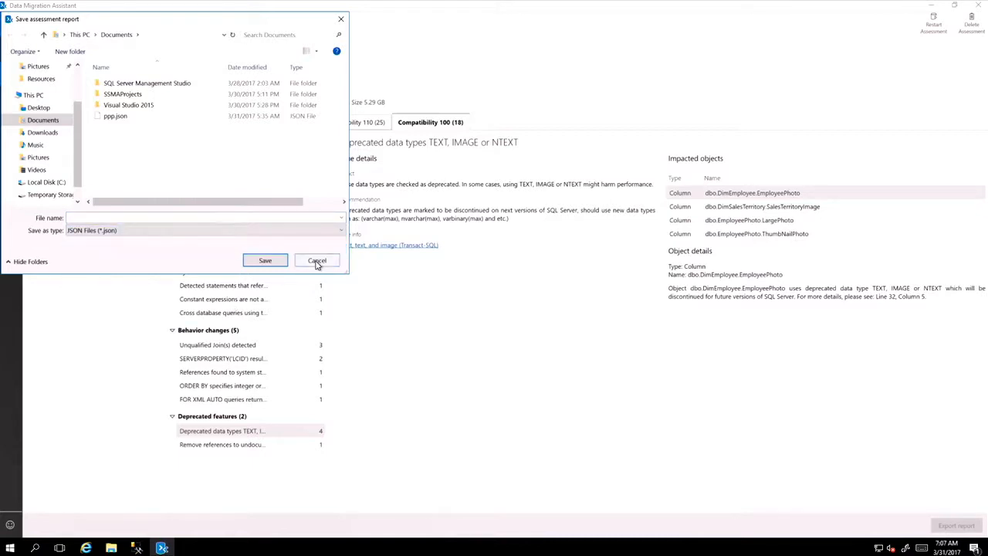
{"action": "left_click", "coordinate": [316, 260]}
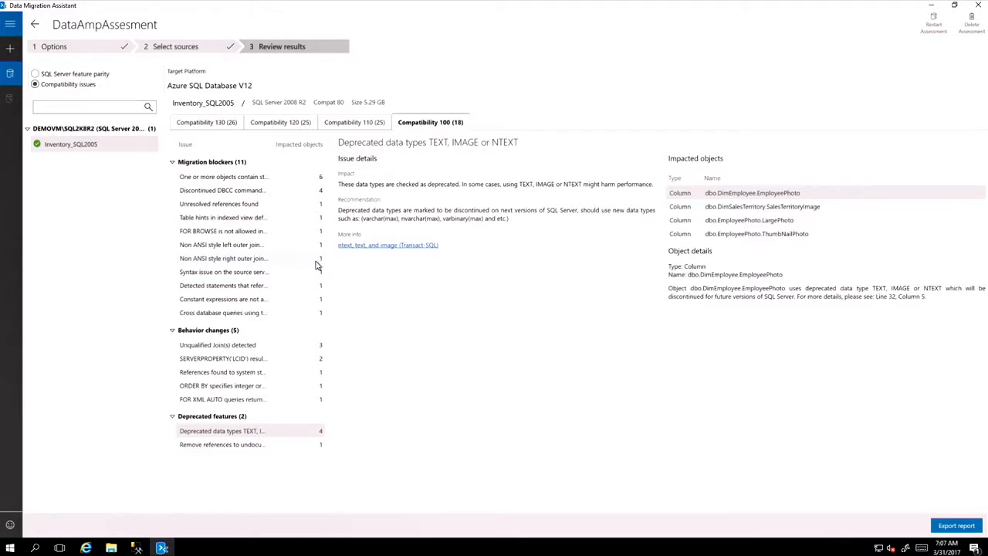
{"action": "mouse_move", "coordinate": [318, 265]}
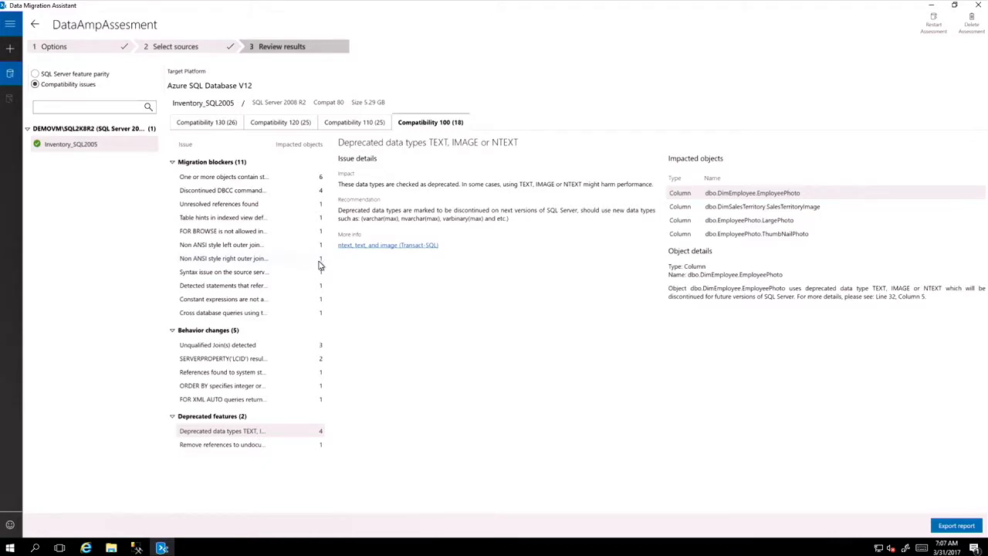
{"action": "left_click", "coordinate": [70, 144]}
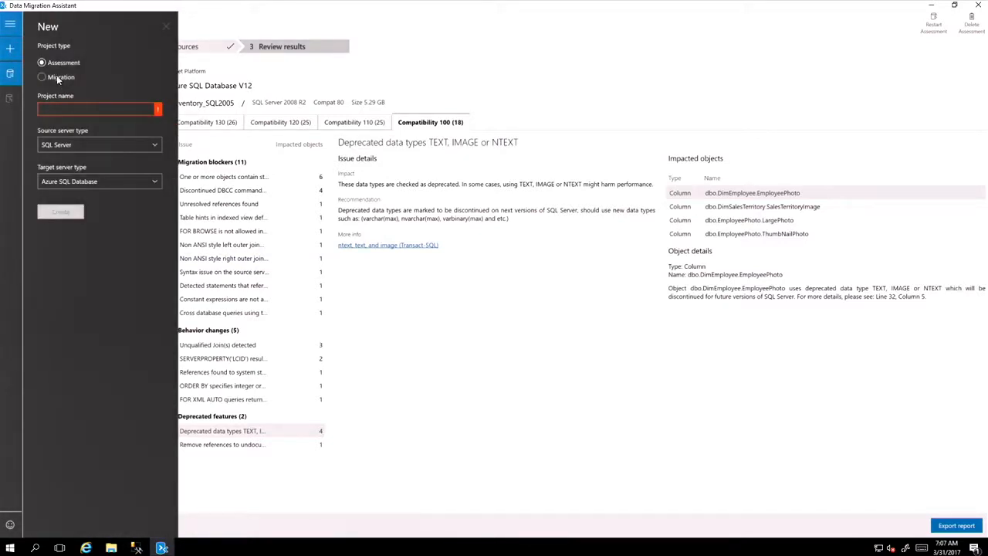
- Create migration project DataAmpMigration with source SQL2K8R2 and target SQL2K16
{"action": "left_click", "coordinate": [42, 77]}
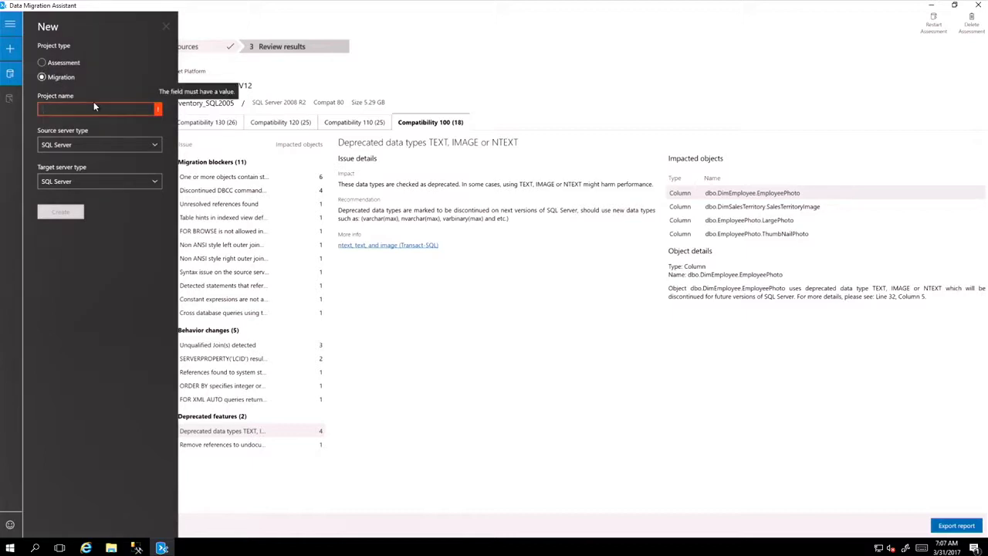
{"action": "type", "text": "DataAmpMigration"}
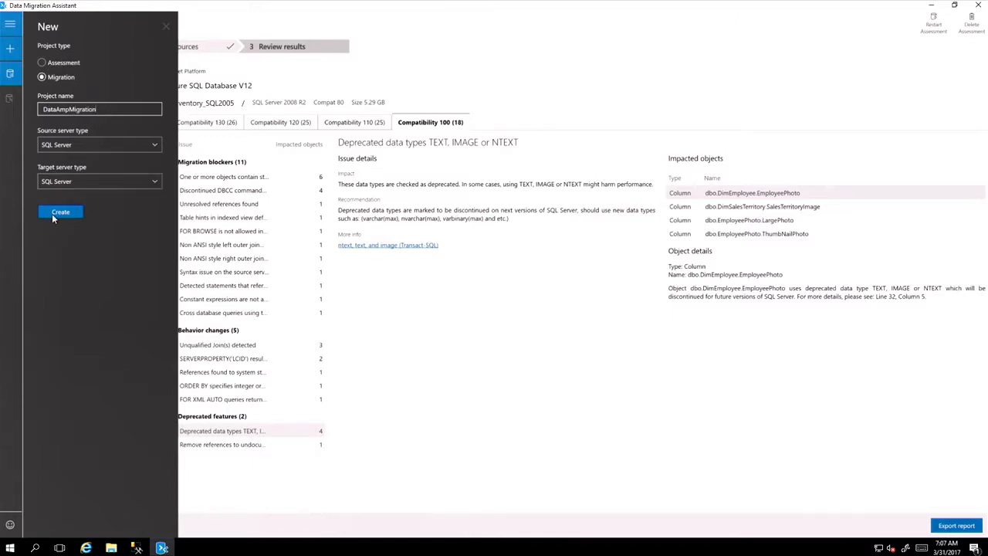
{"action": "left_click", "coordinate": [60, 211]}
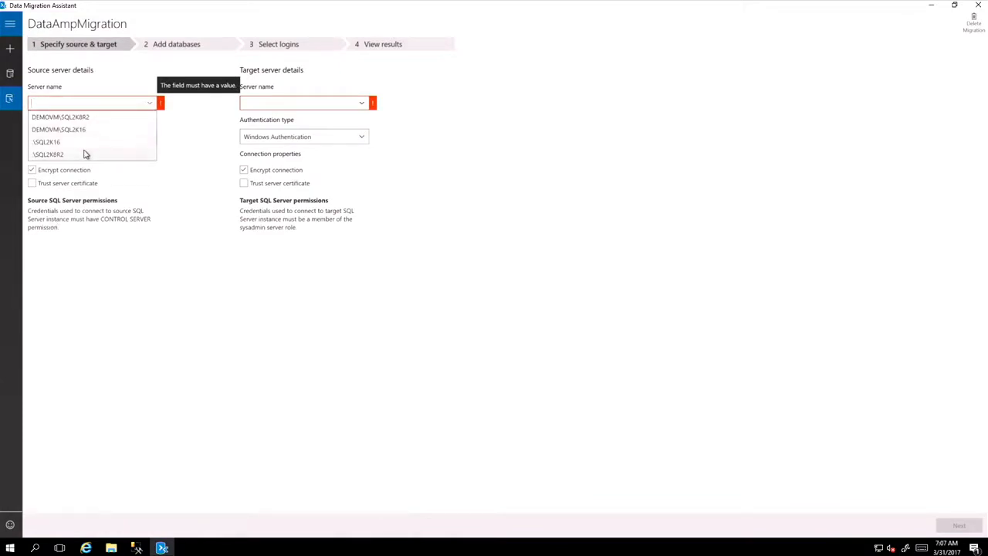
{"action": "left_click", "coordinate": [47, 153]}
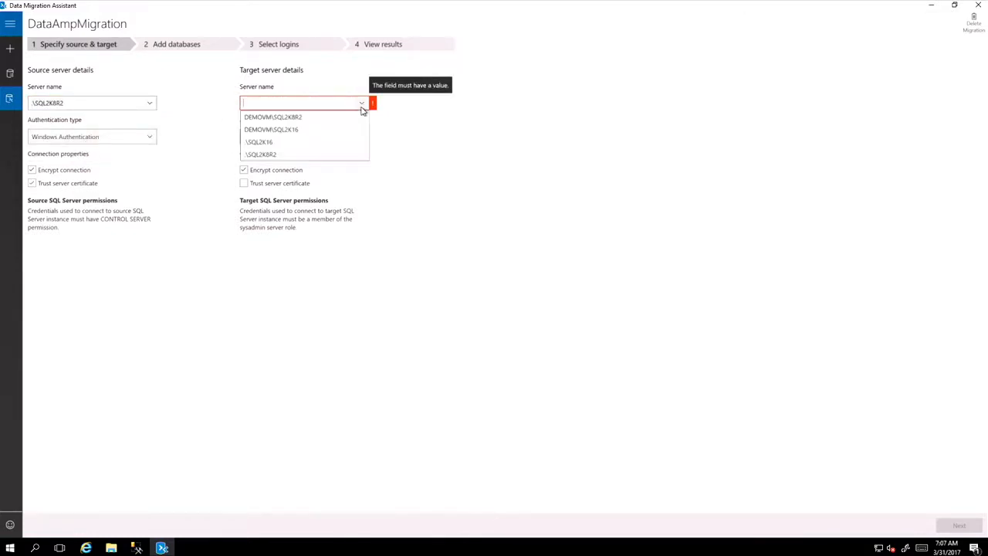
{"action": "mouse_move", "coordinate": [295, 129]}
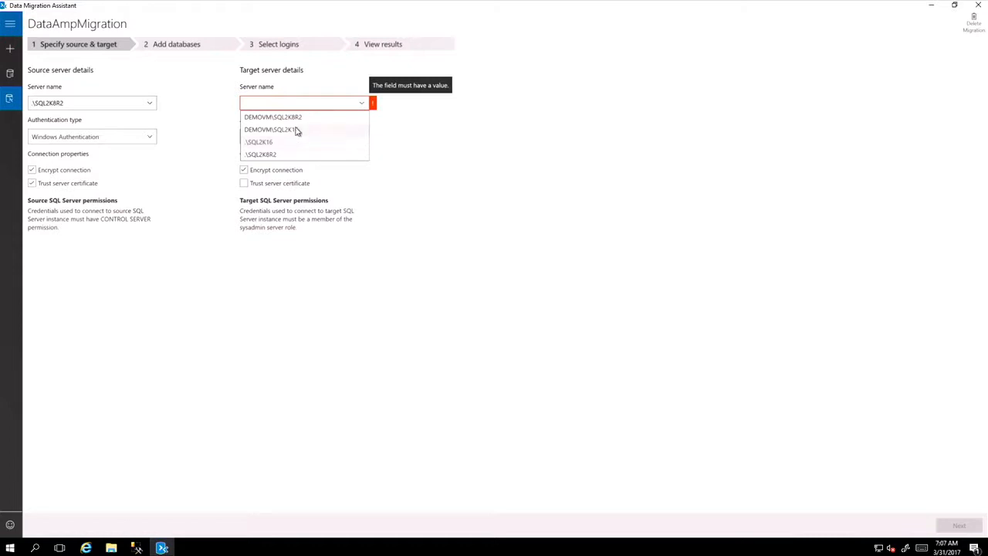
{"action": "left_click", "coordinate": [258, 142]}
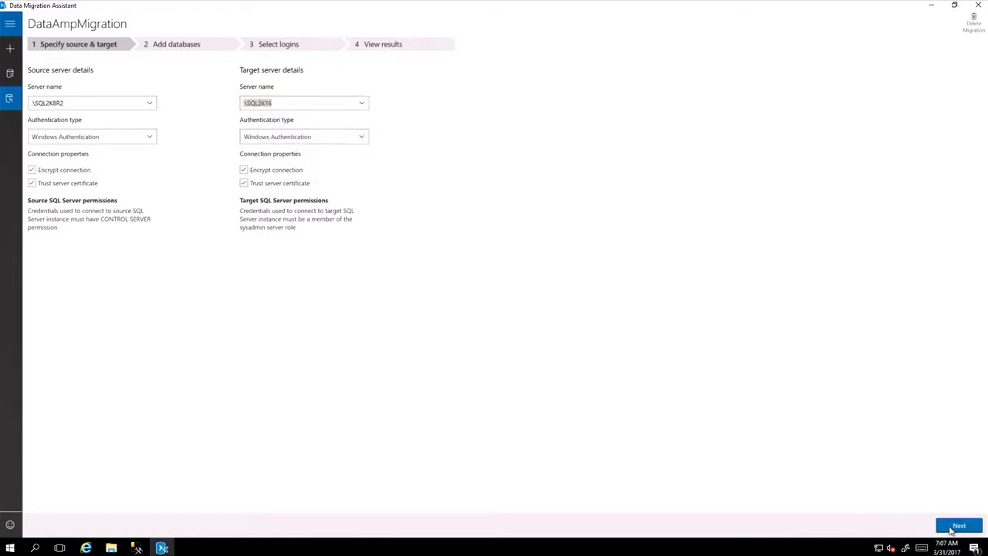
{"action": "left_click", "coordinate": [958, 526]}
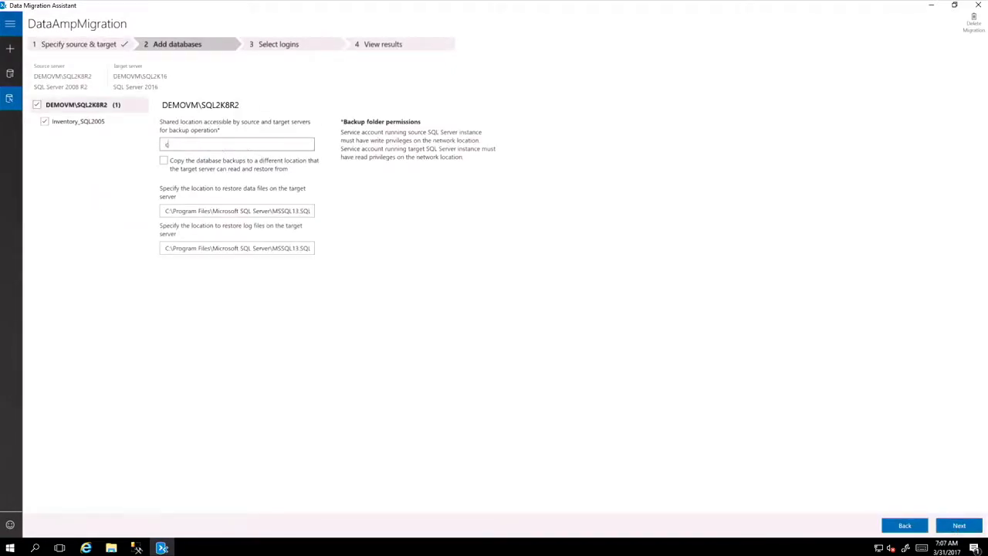
- Select only the Windows admin login and start its migration to SQL Server 2016
{"action": "type", "text": ":\\"}
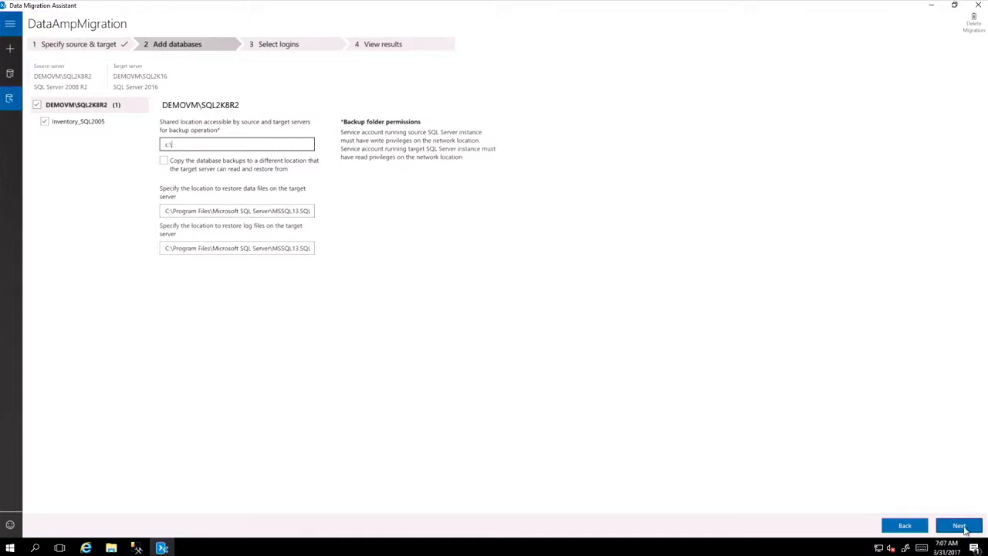
{"action": "left_click", "coordinate": [959, 526]}
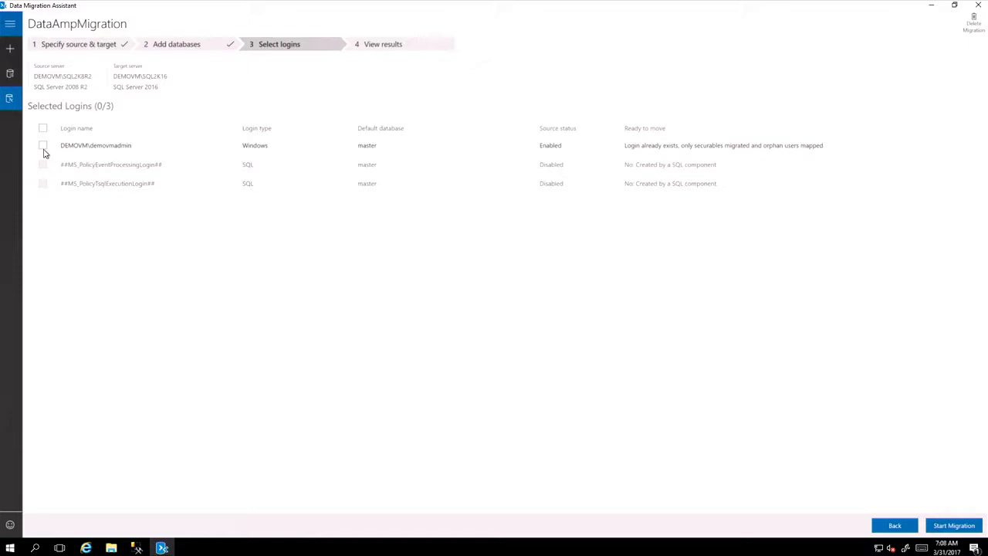
{"action": "left_click", "coordinate": [43, 145]}
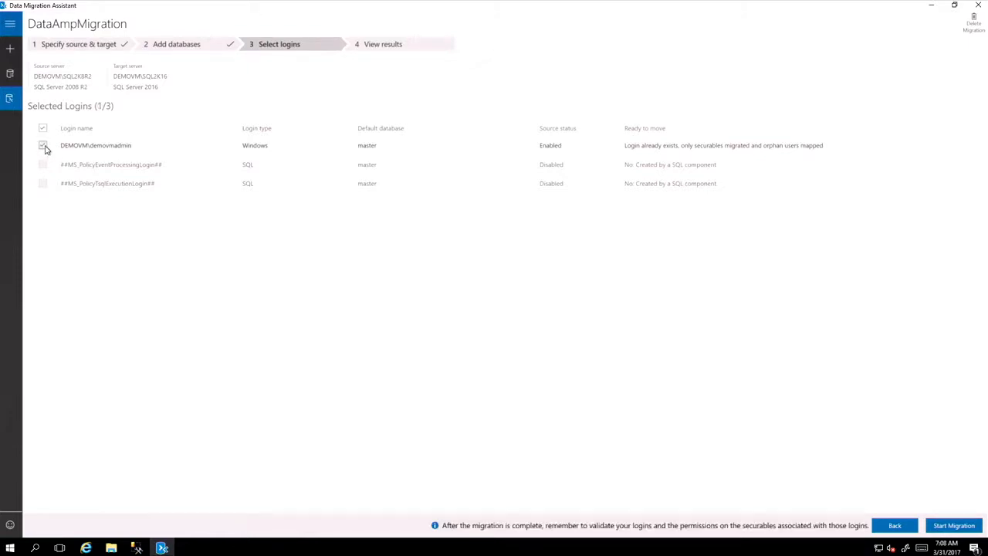
{"action": "left_click", "coordinate": [42, 145]}
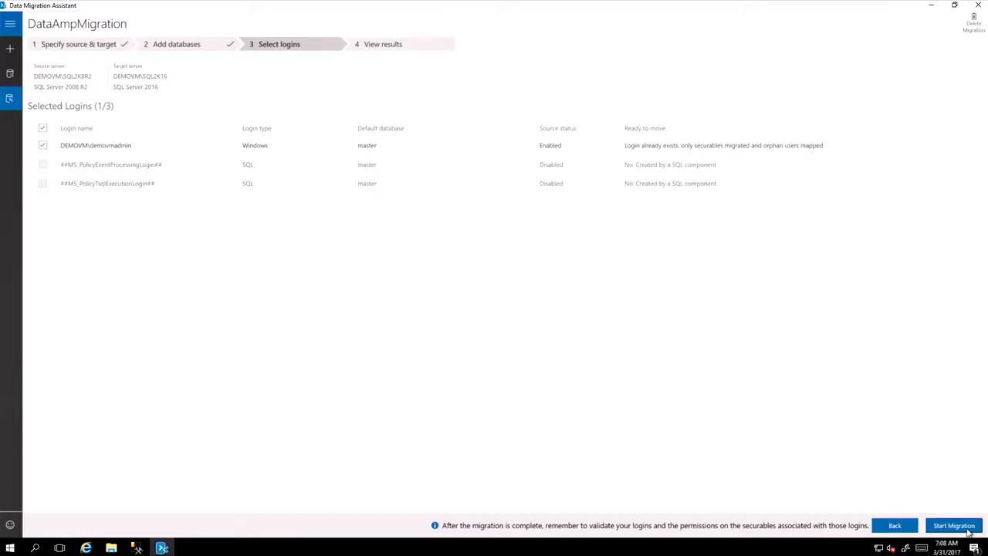
{"action": "left_click", "coordinate": [953, 526]}
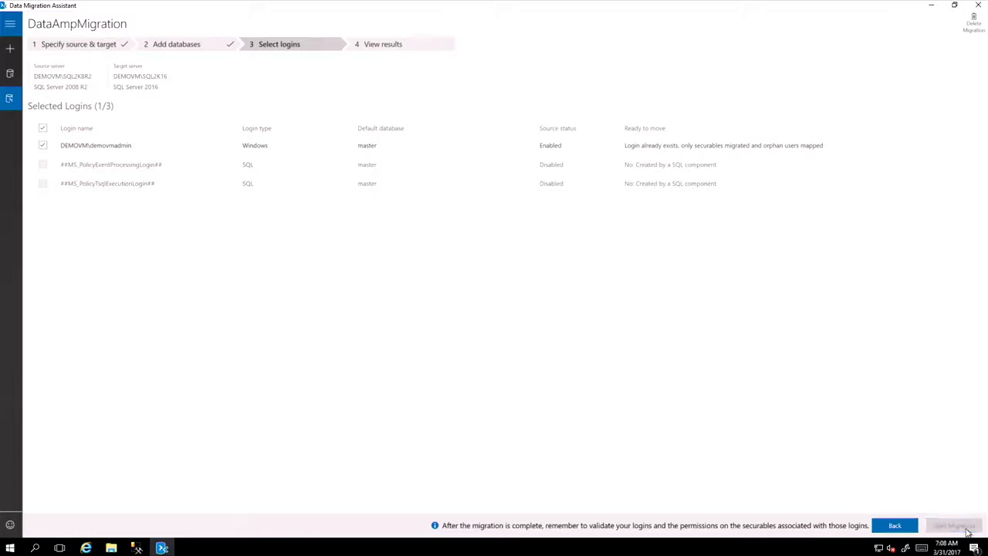
{"action": "left_click", "coordinate": [948, 525]}
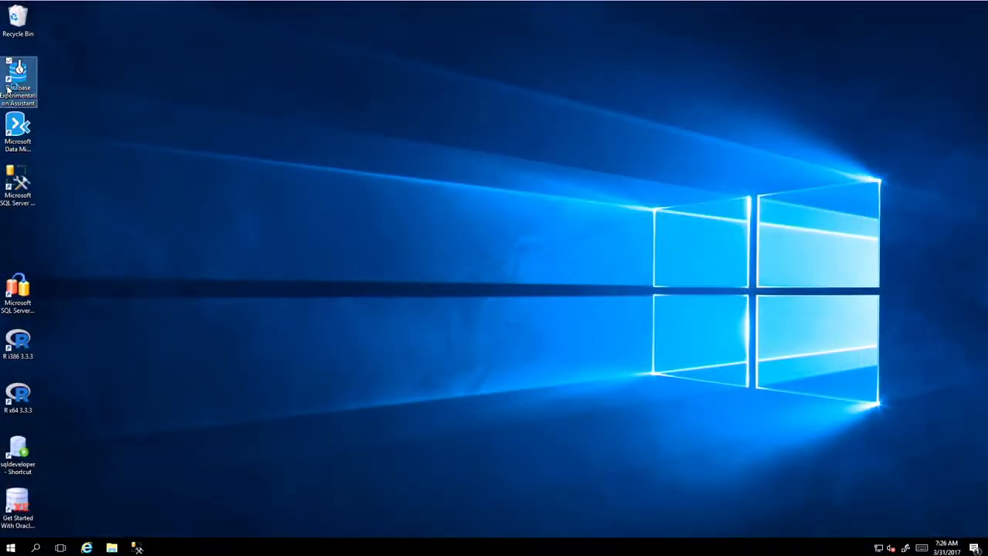
- Launch DEA maximized and set up capture 'DataAmpTrace' with a 180-minute duration
{"action": "double_click", "coordinate": [18, 69]}
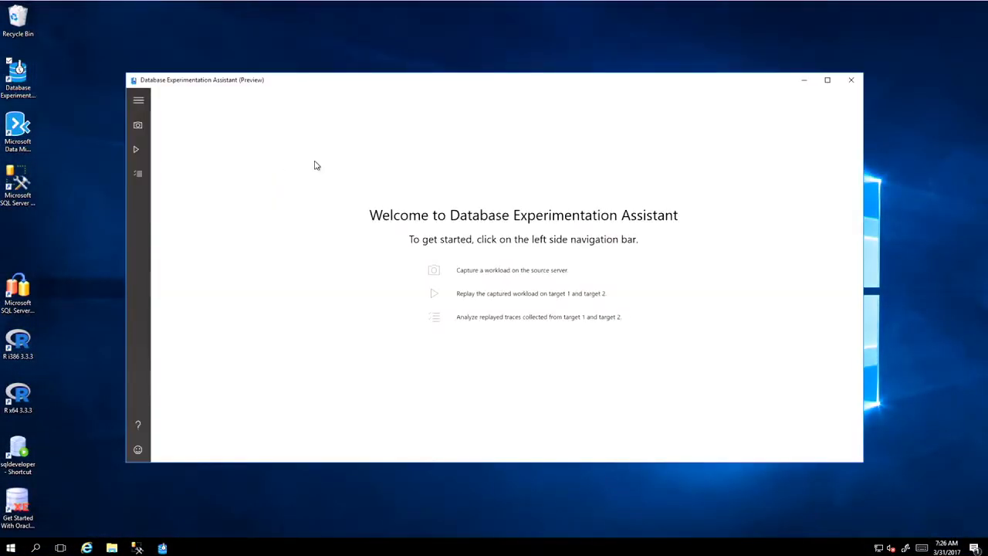
{"action": "left_click", "coordinate": [826, 80]}
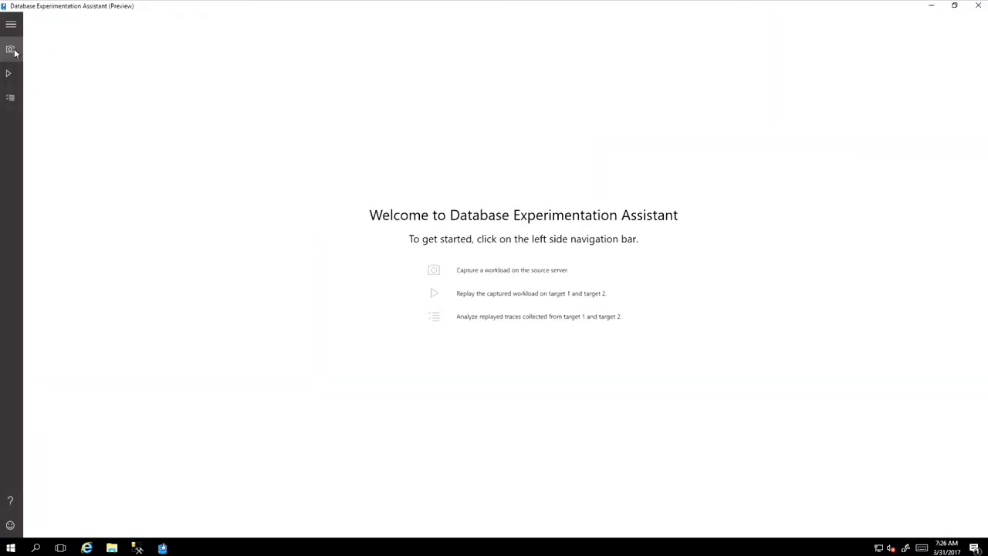
{"action": "left_click", "coordinate": [10, 49]}
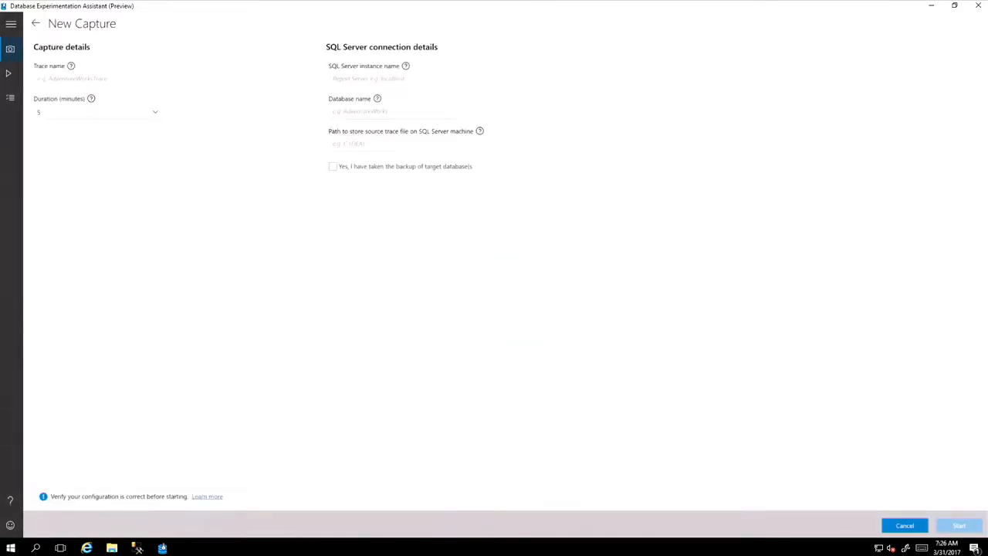
{"action": "left_click", "coordinate": [82, 80]}
{"action": "type", "text": "DataAmpTrace"}
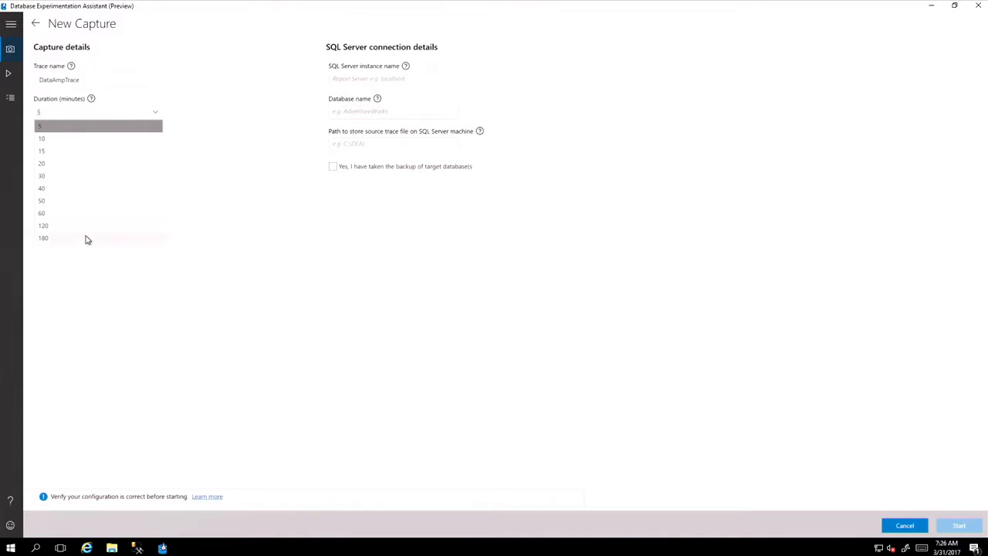
{"action": "left_click", "coordinate": [43, 237]}
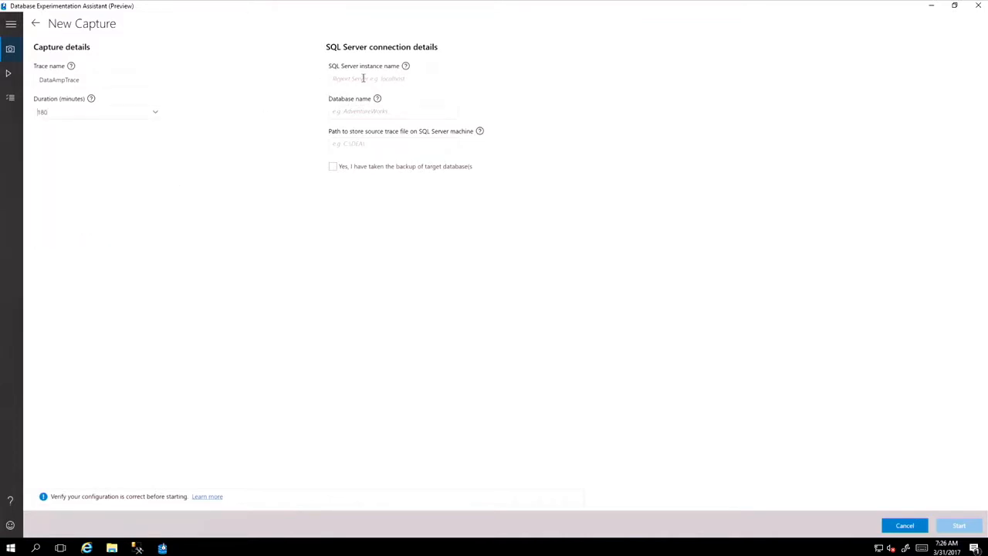
{"action": "mouse_move", "coordinate": [349, 143]}
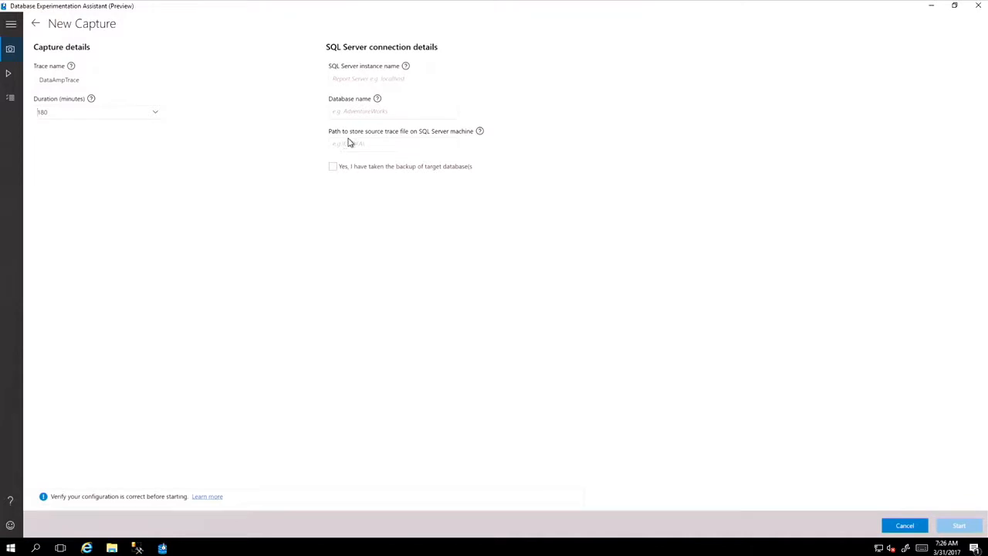
{"action": "mouse_move", "coordinate": [151, 131]}
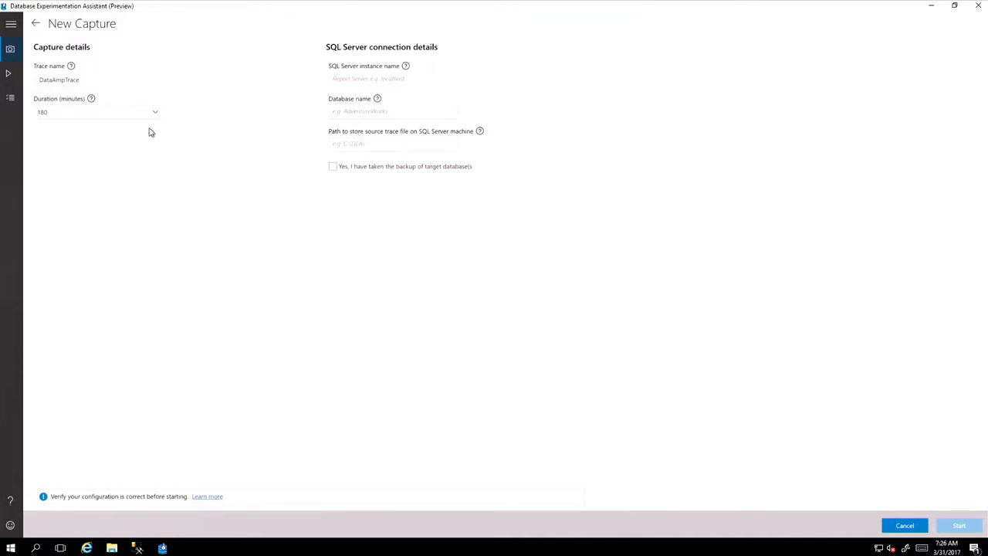
{"action": "mouse_move", "coordinate": [829, 409]}
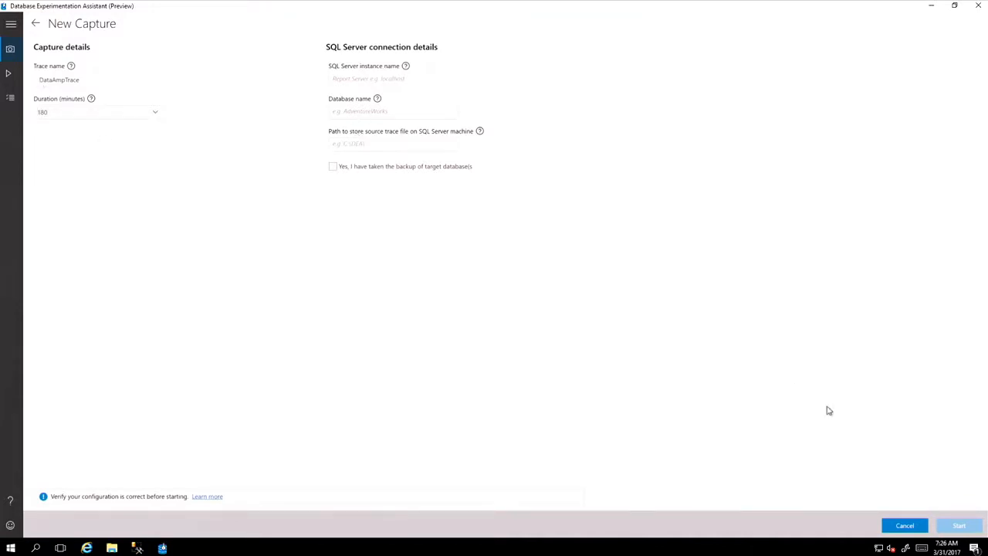
{"action": "mouse_move", "coordinate": [8, 73]}
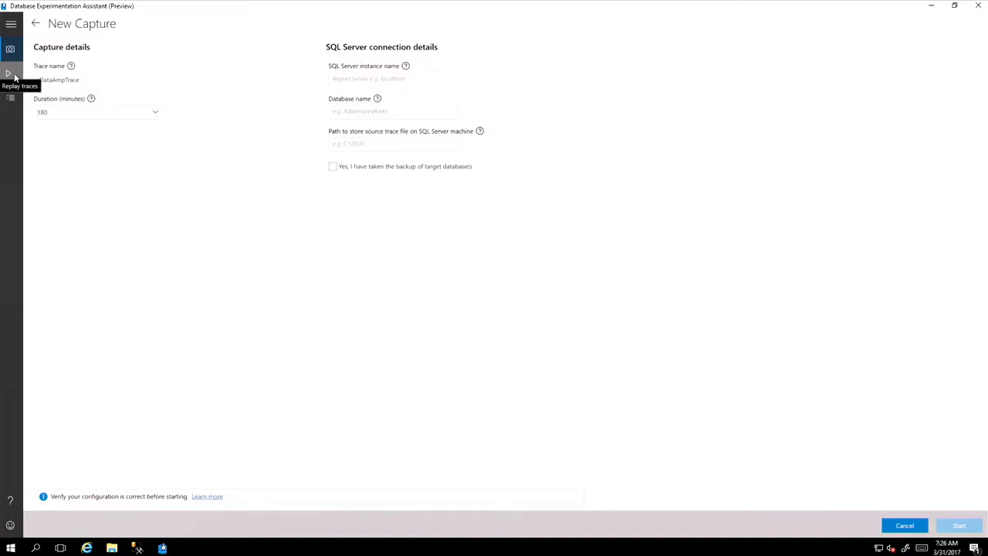
- Go to analyzing traces and connect to the SQL2K16 server
{"action": "left_click", "coordinate": [10, 75]}
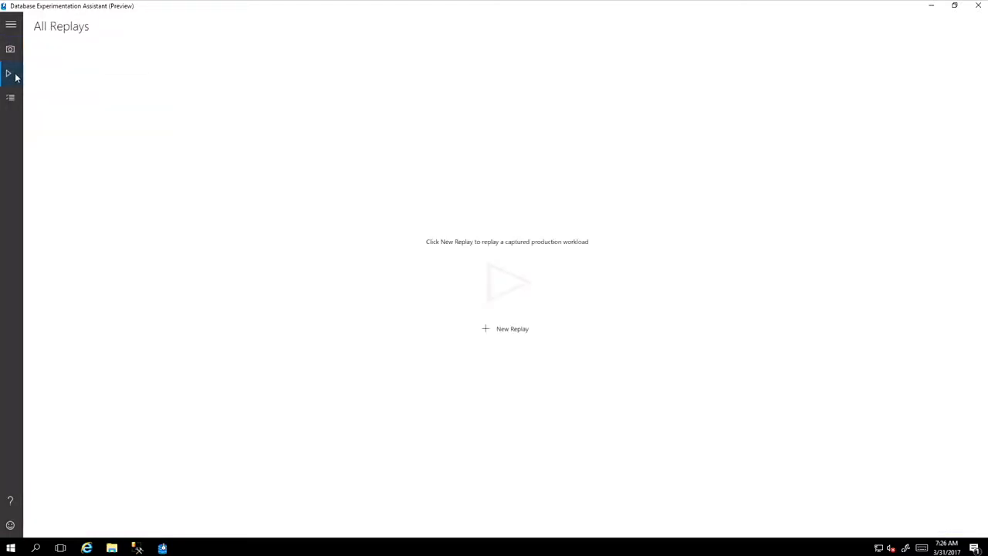
{"action": "left_click", "coordinate": [505, 328]}
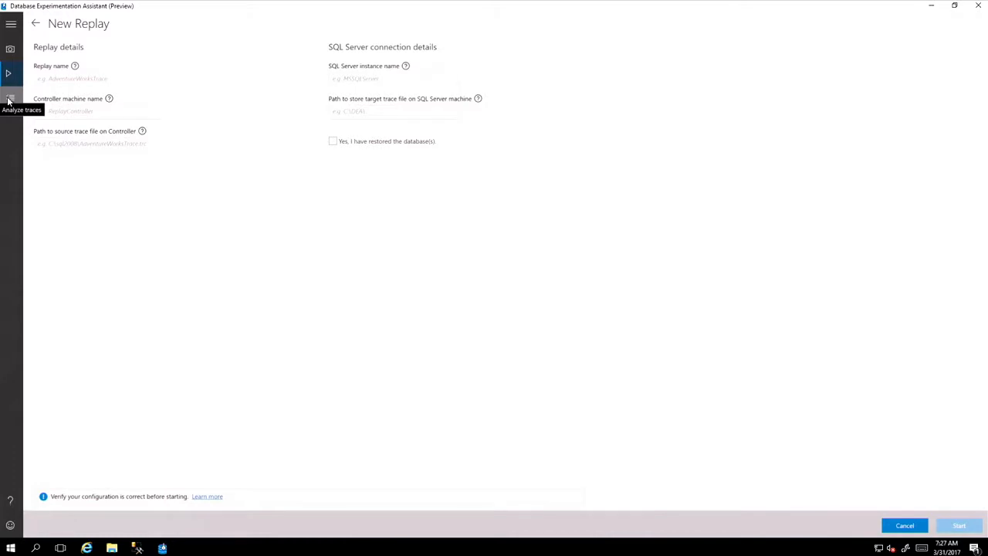
{"action": "left_click", "coordinate": [10, 98]}
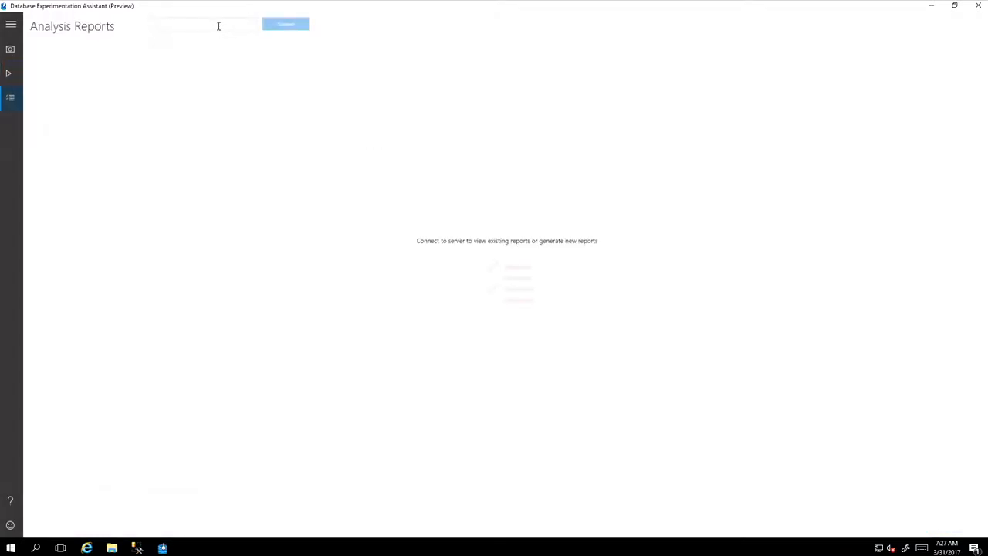
{"action": "type", "text": "\\\\"}
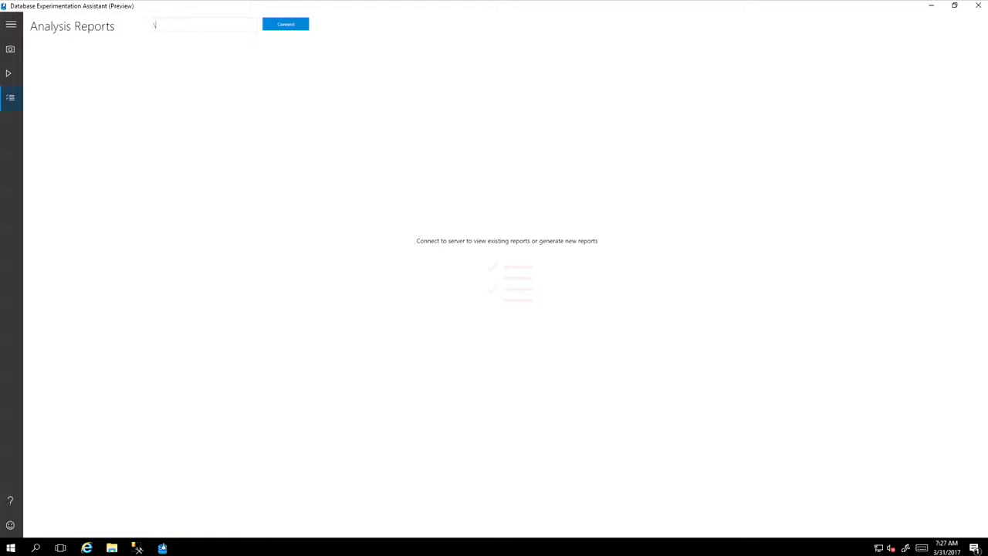
{"action": "type", "text": "SQL2K16"}
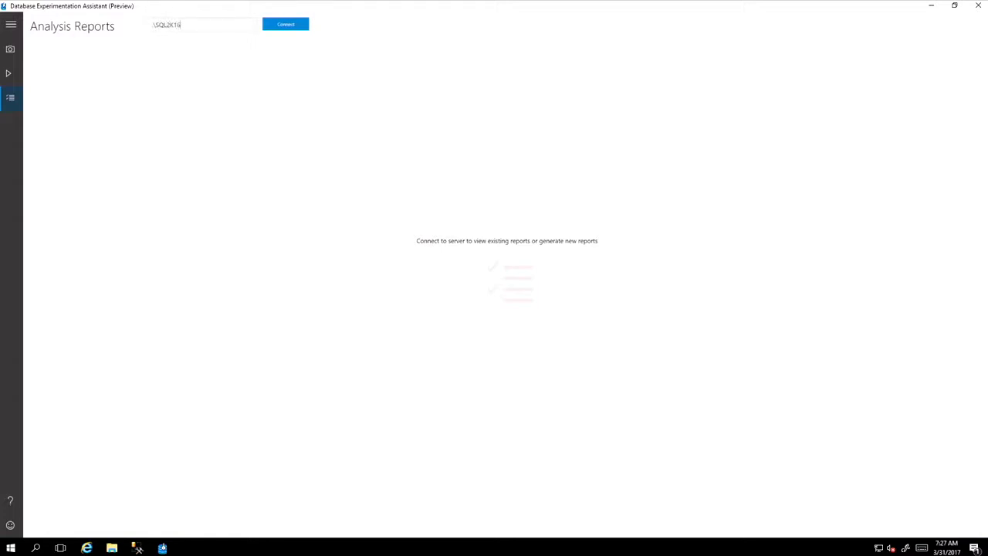
{"action": "left_click", "coordinate": [286, 24]}
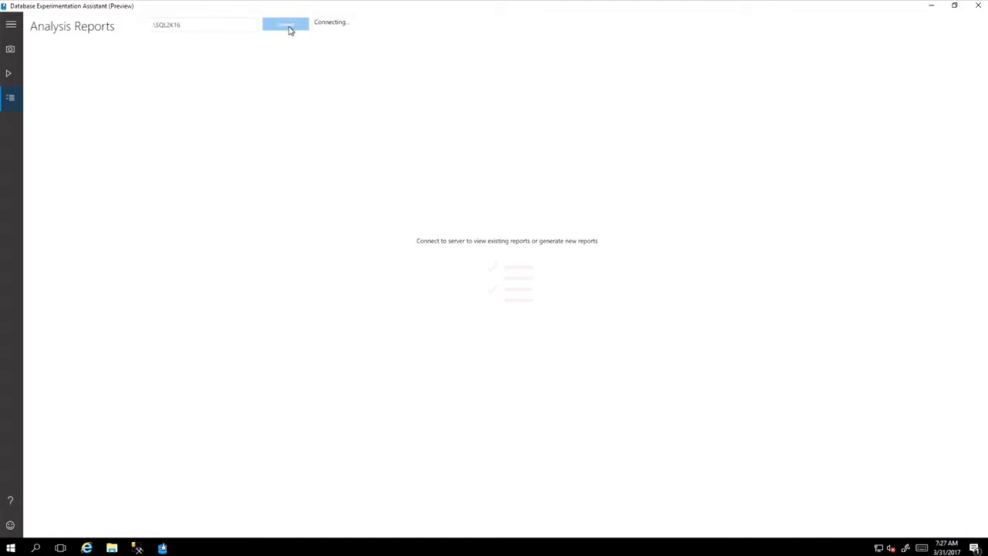
{"action": "left_click", "coordinate": [286, 23]}
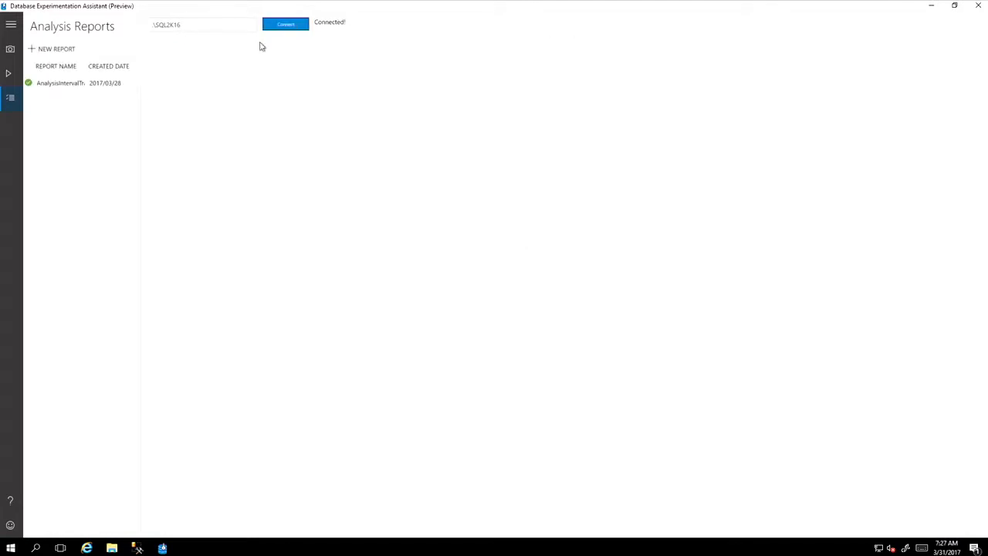
- Open the SQL Server 2008 vs 2016 analysis report and set its threshold to 10%
{"action": "left_click", "coordinate": [60, 83]}
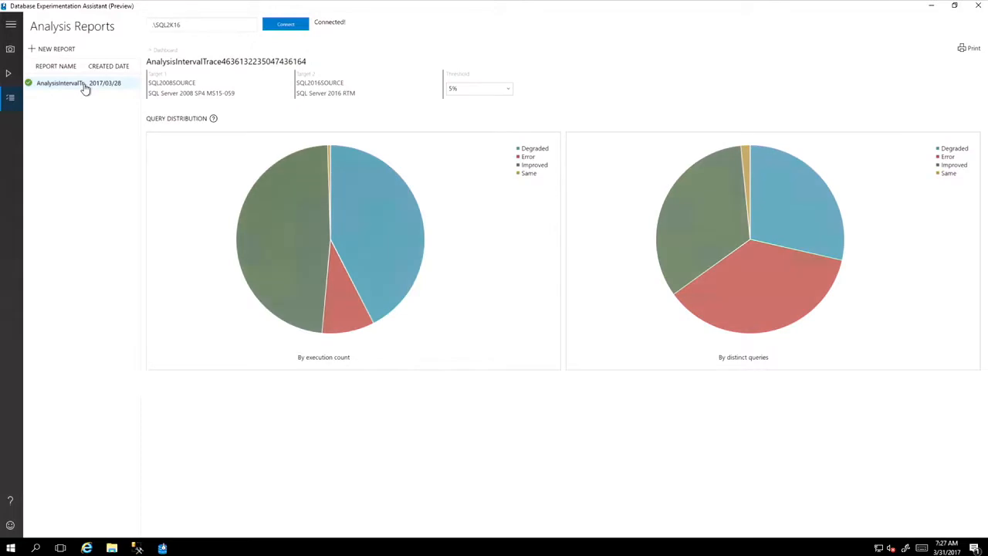
{"action": "mouse_move", "coordinate": [178, 90]}
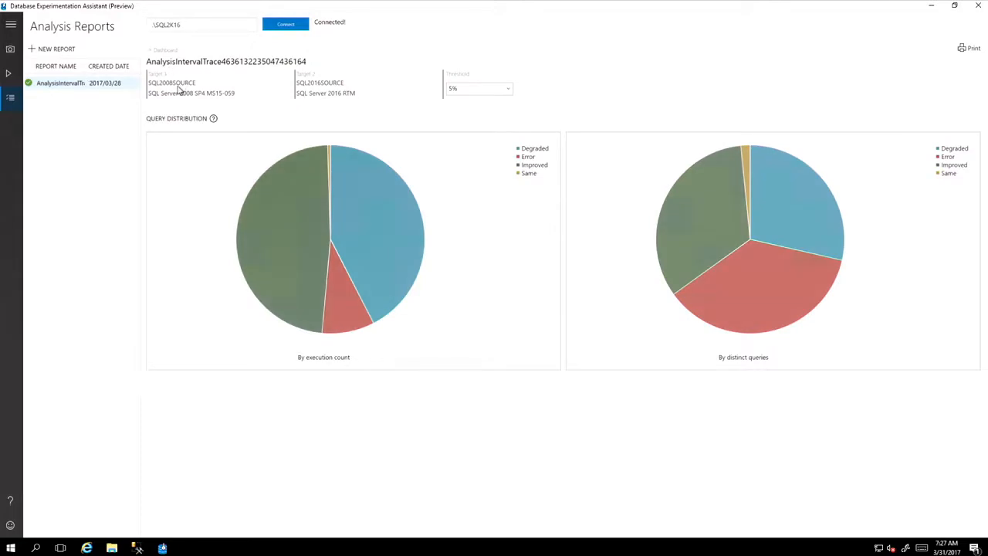
{"action": "left_click", "coordinate": [474, 88]}
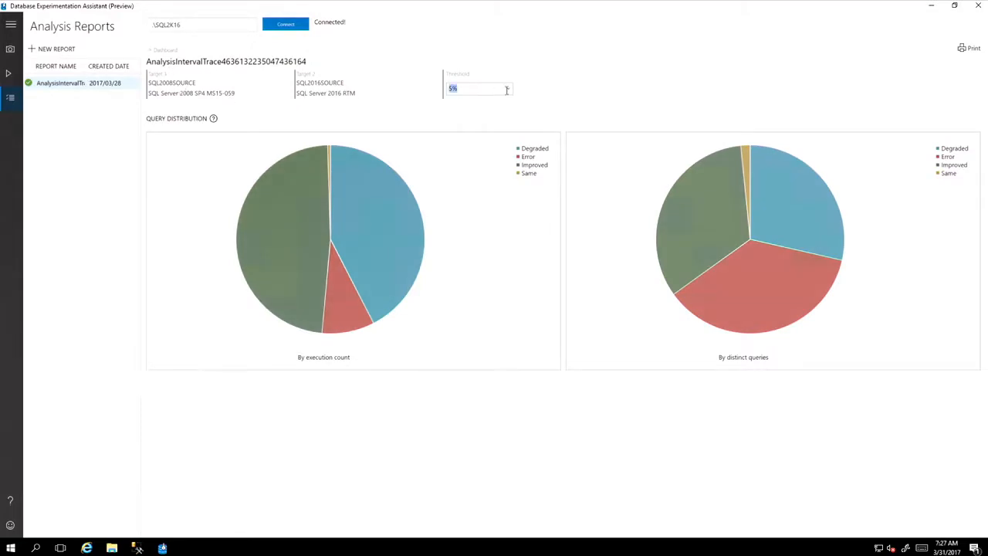
{"action": "left_click", "coordinate": [505, 88]}
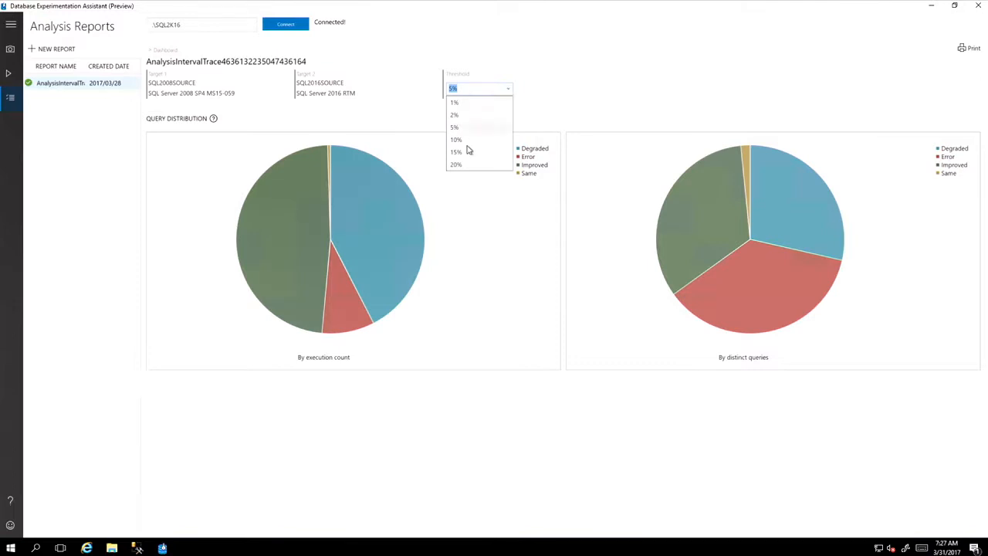
{"action": "left_click", "coordinate": [456, 140]}
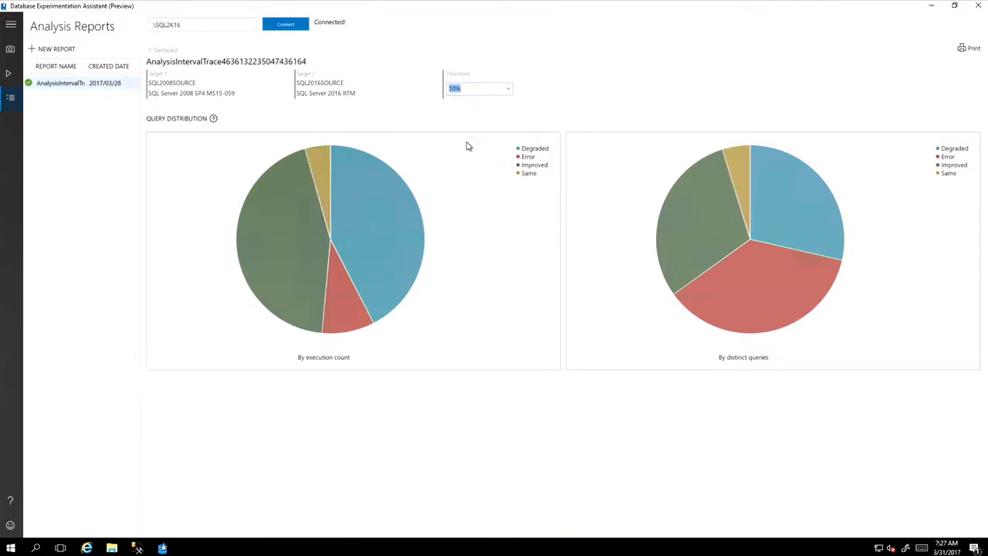
{"action": "mouse_move", "coordinate": [358, 243]}
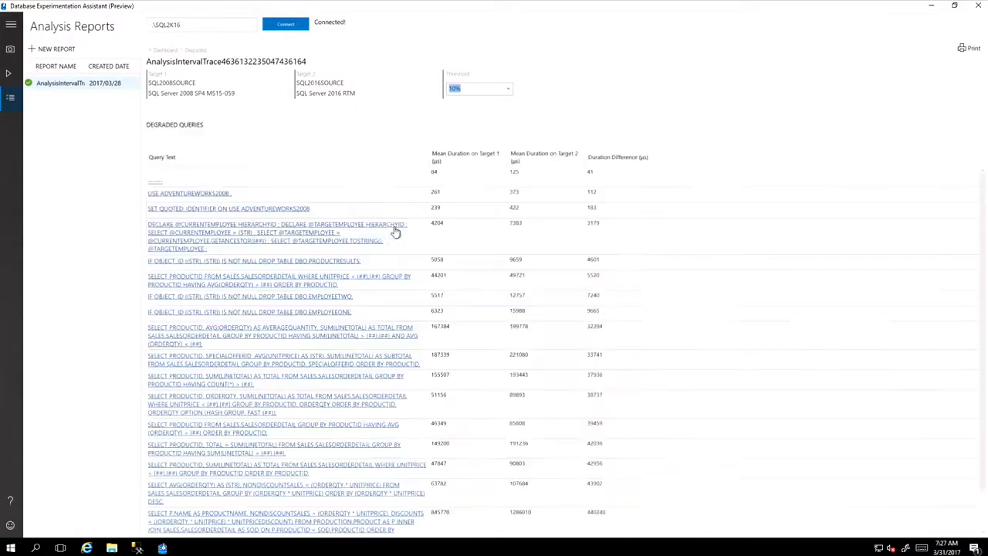
- Sort degraded queries by duration difference and open the products/sales order details query's summary
{"action": "left_click", "coordinate": [617, 157]}
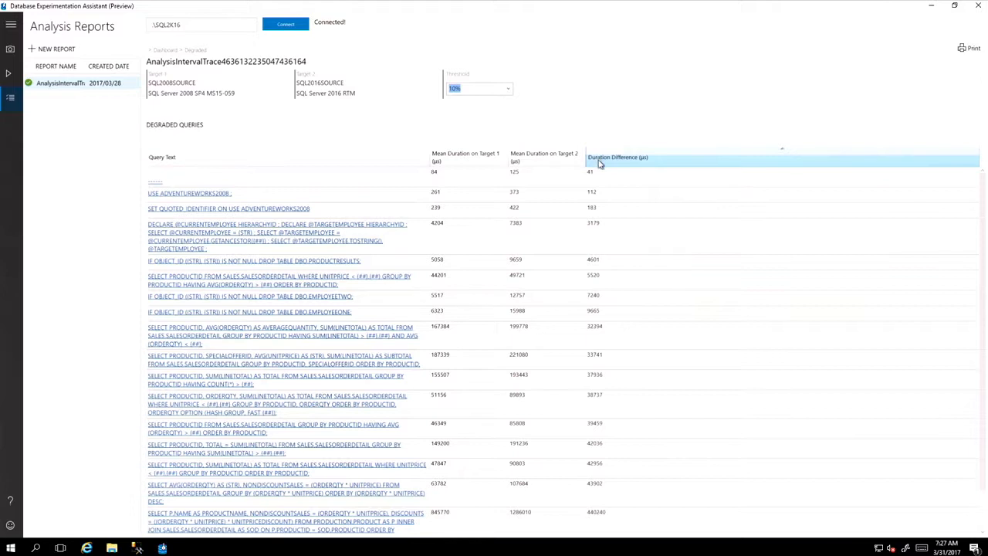
{"action": "left_click", "coordinate": [618, 157]}
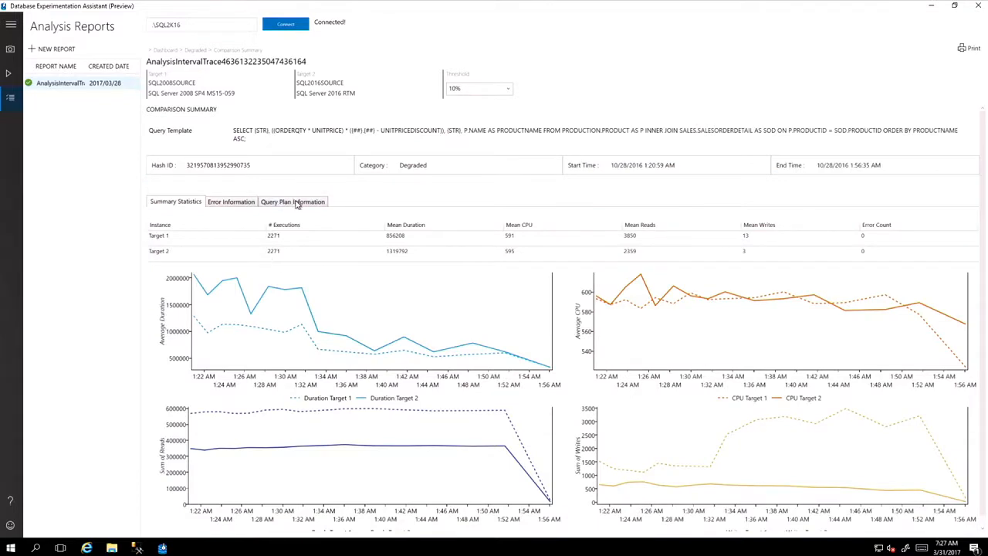
- Expand Target 1's plan metrics, then view execution plans for Target 1 and Target 2
{"action": "left_click", "coordinate": [292, 202]}
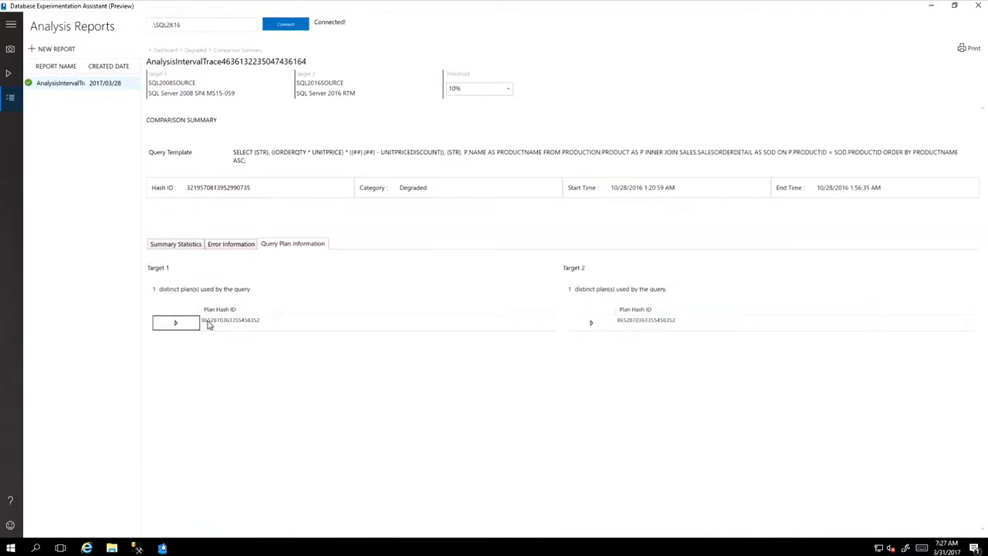
{"action": "left_click", "coordinate": [175, 322]}
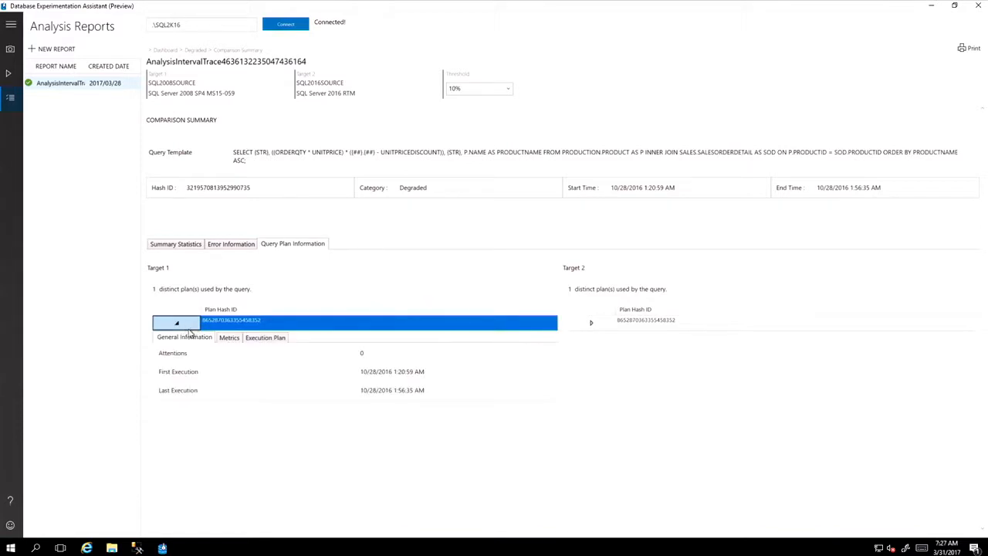
{"action": "mouse_move", "coordinate": [240, 341]}
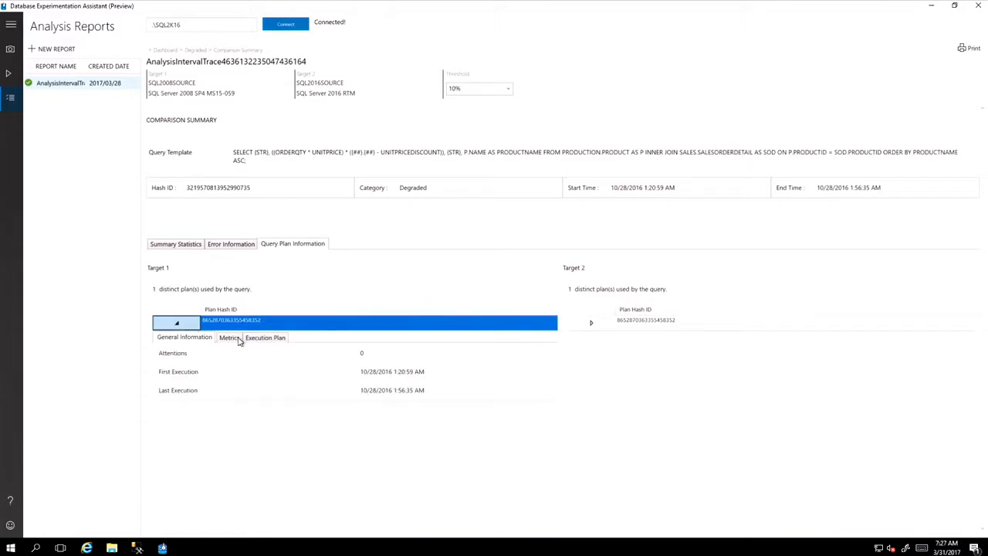
{"action": "left_click", "coordinate": [228, 337]}
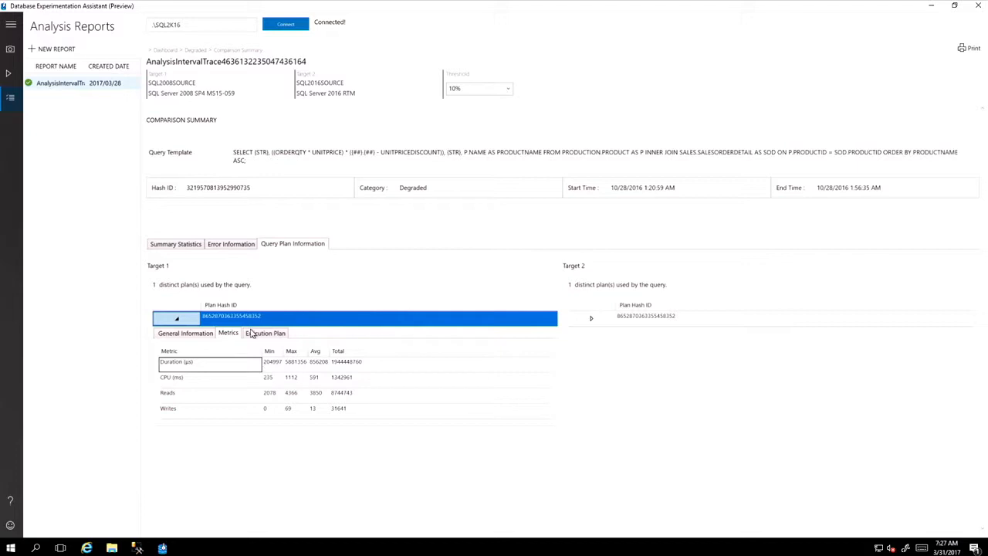
{"action": "mouse_move", "coordinate": [270, 334]}
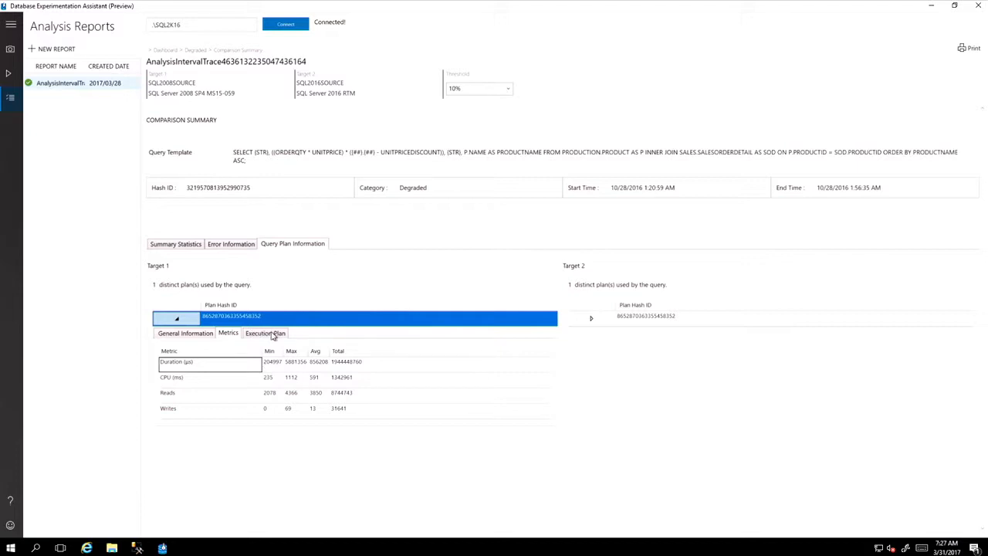
{"action": "left_click", "coordinate": [265, 332]}
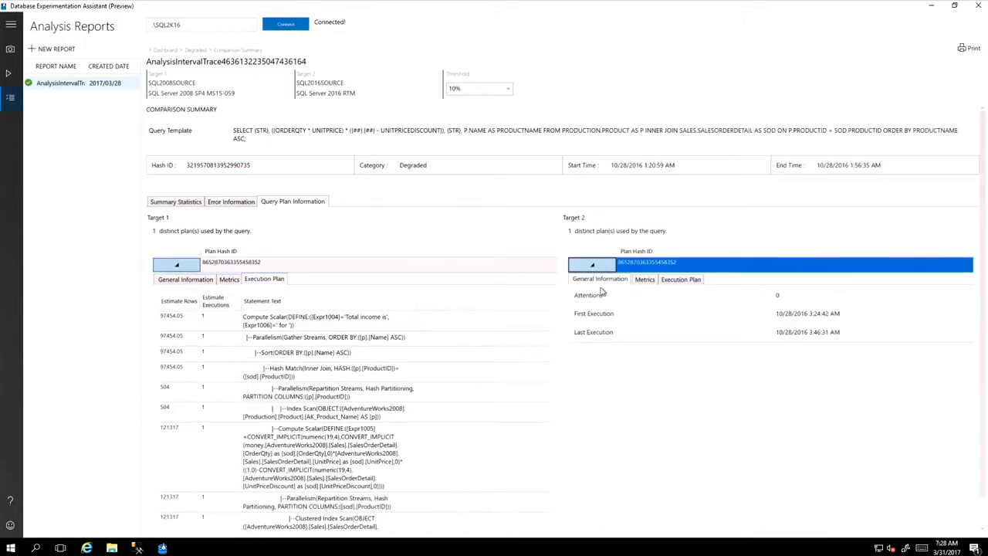
{"action": "left_click", "coordinate": [679, 278]}
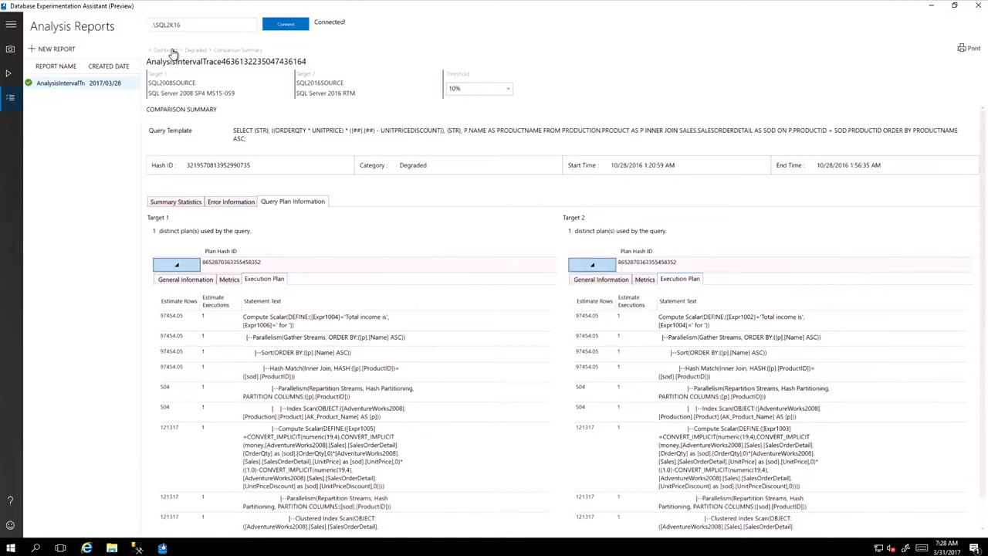
- Check the first new error's COMPUTE syntax details on Target 2, then return to the error list
{"action": "left_click", "coordinate": [165, 50]}
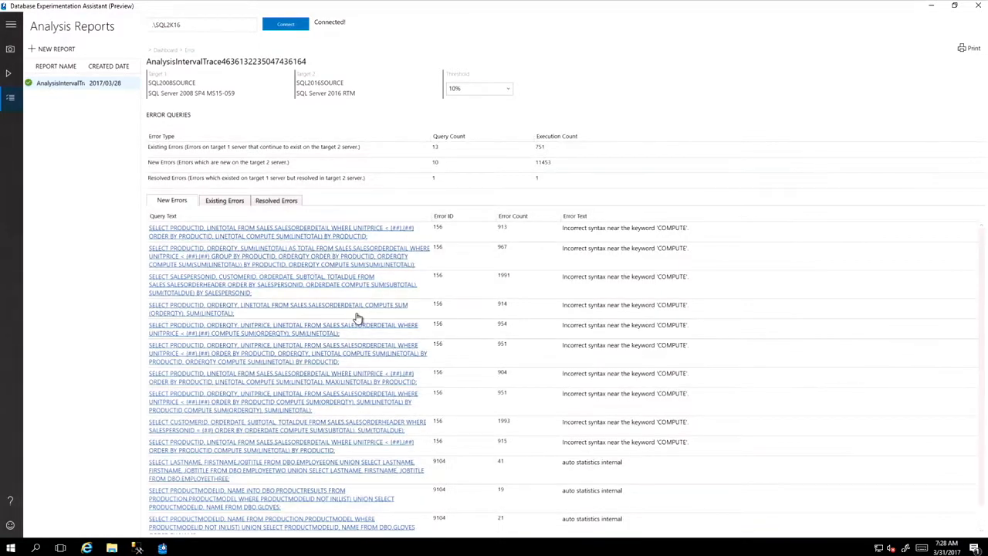
{"action": "mouse_move", "coordinate": [268, 240]}
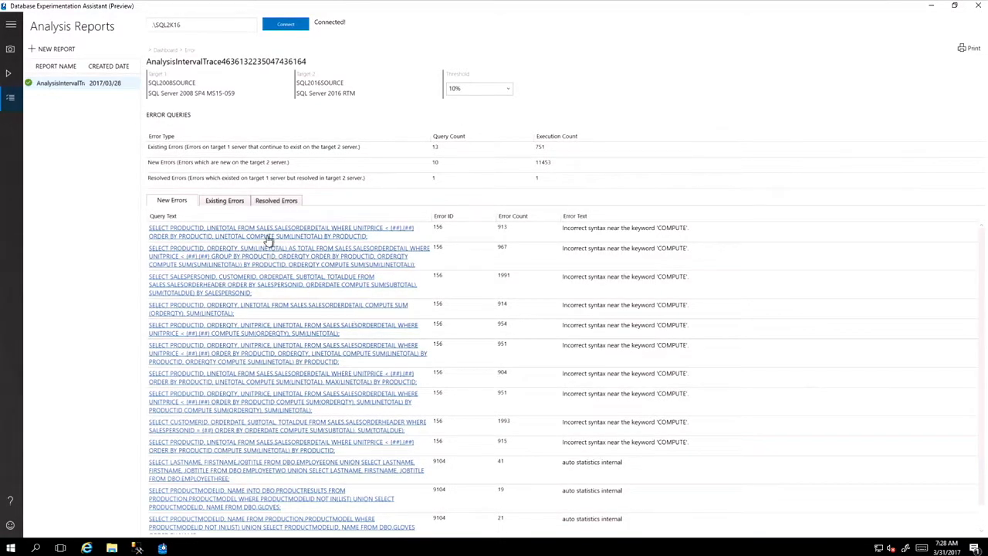
{"action": "left_click", "coordinate": [280, 231]}
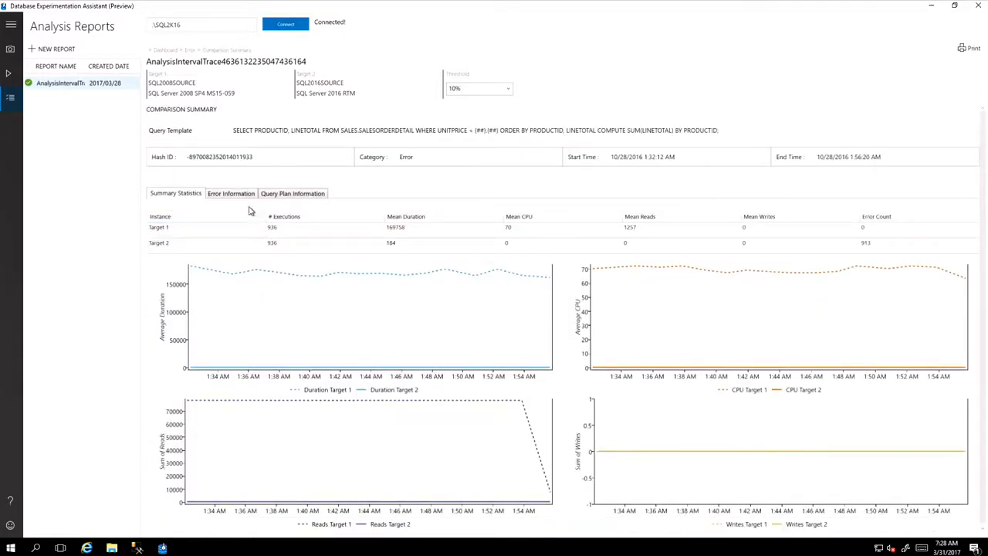
{"action": "mouse_move", "coordinate": [534, 143]}
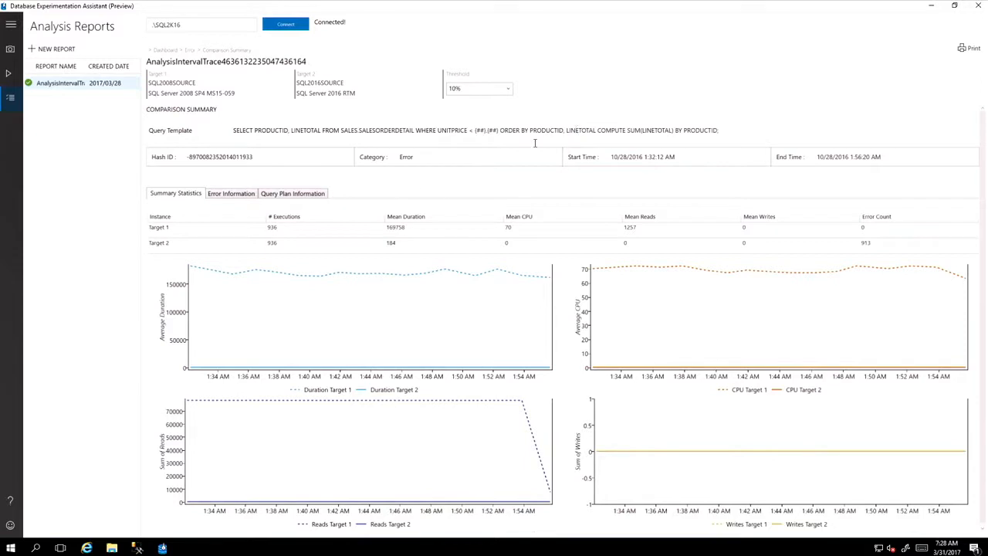
{"action": "left_click", "coordinate": [230, 193]}
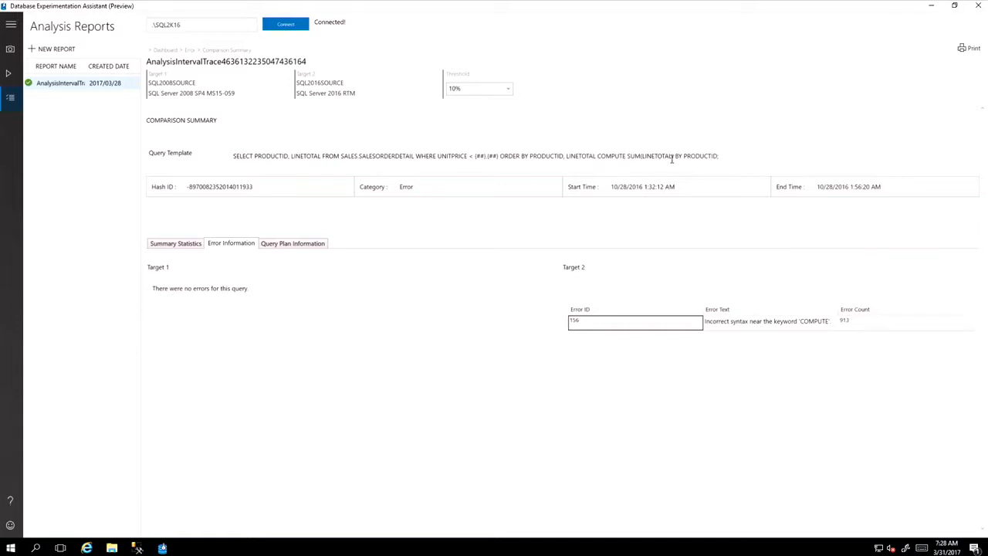
{"action": "mouse_move", "coordinate": [669, 164]}
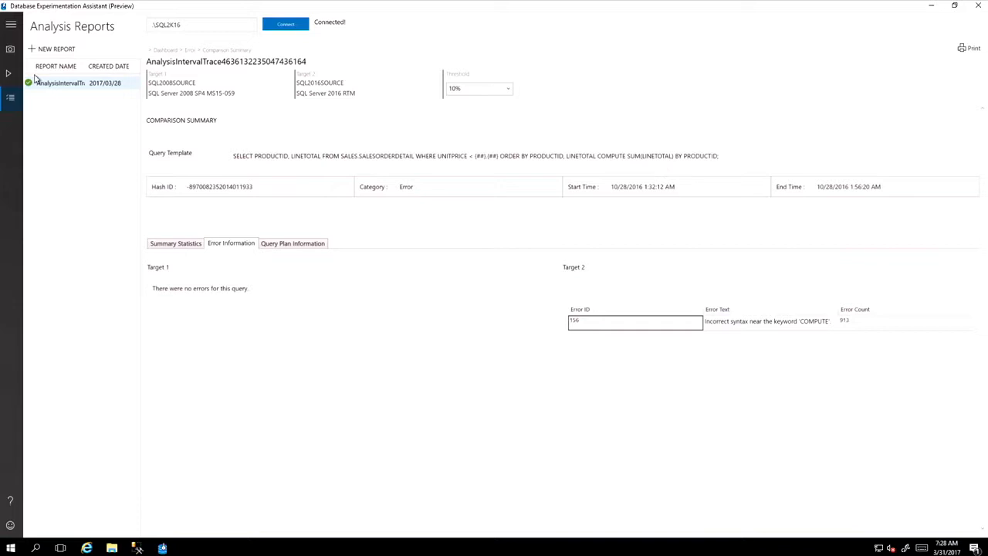
{"action": "mouse_move", "coordinate": [189, 74]}
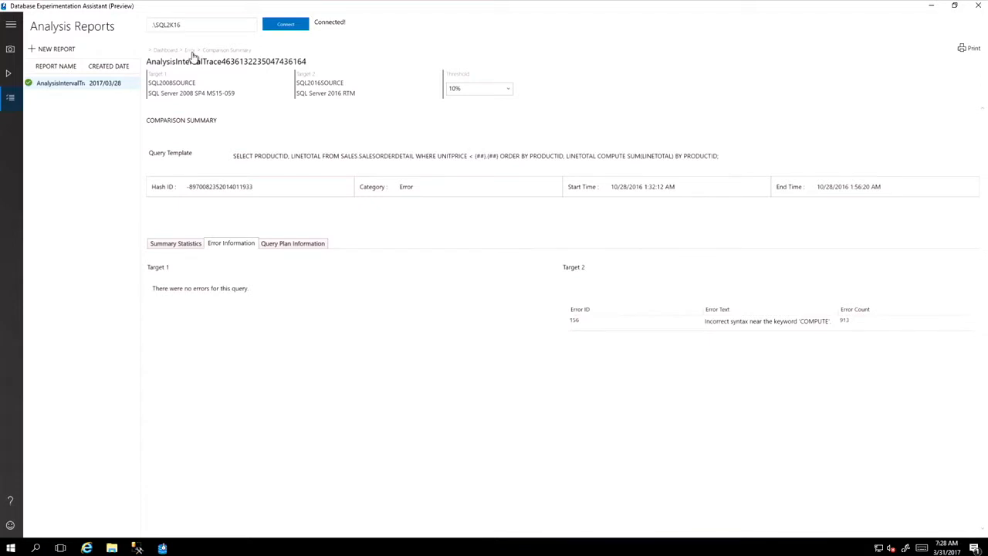
{"action": "left_click", "coordinate": [189, 50]}
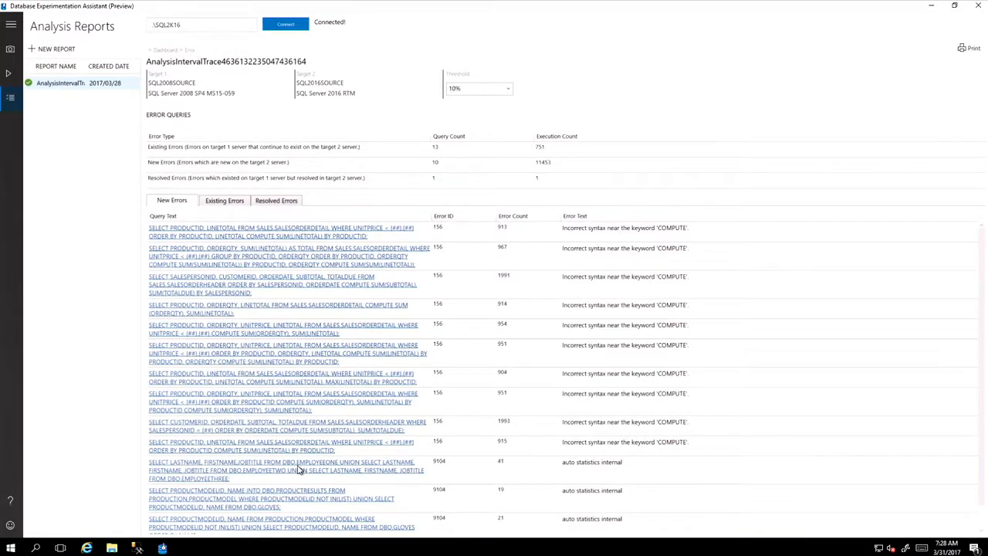
- Review the SELECT LASTNAME query's errors on both targets, then return to the dashboard
{"action": "left_click", "coordinate": [282, 470]}
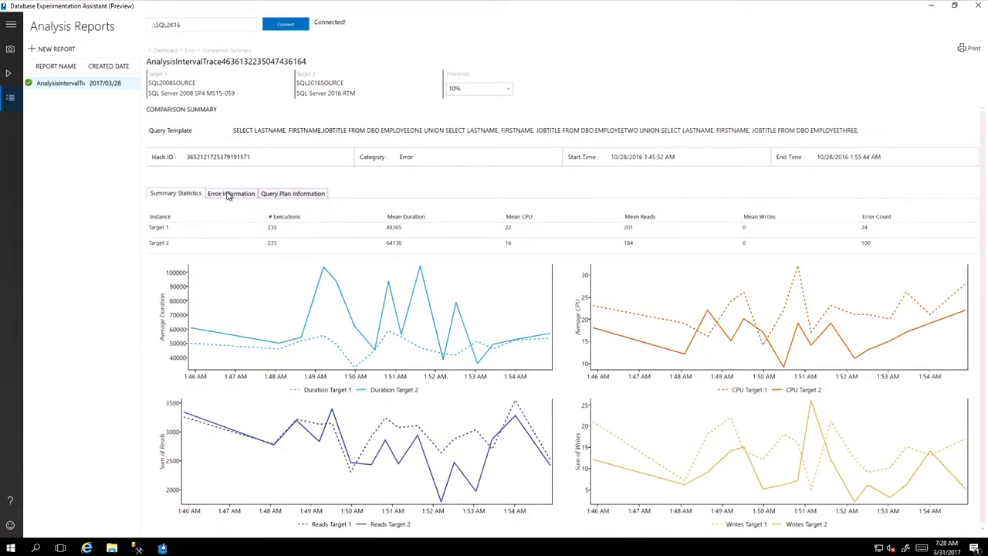
{"action": "left_click", "coordinate": [230, 193]}
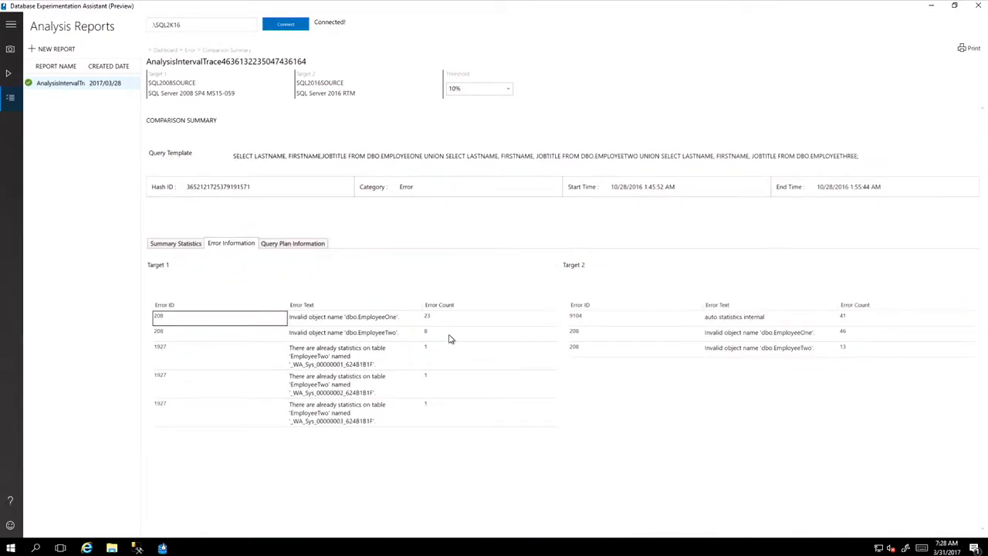
{"action": "mouse_move", "coordinate": [285, 325]}
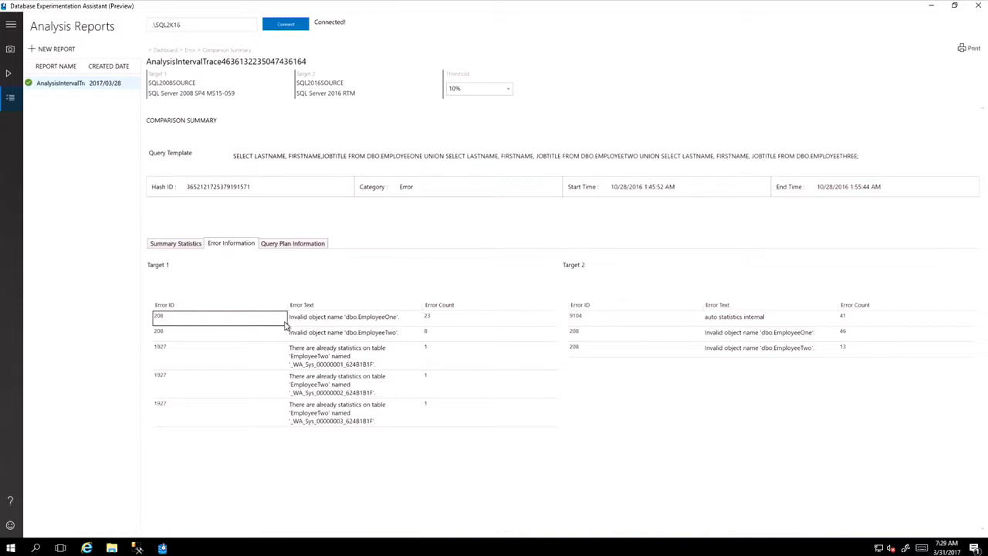
{"action": "mouse_move", "coordinate": [365, 390]}
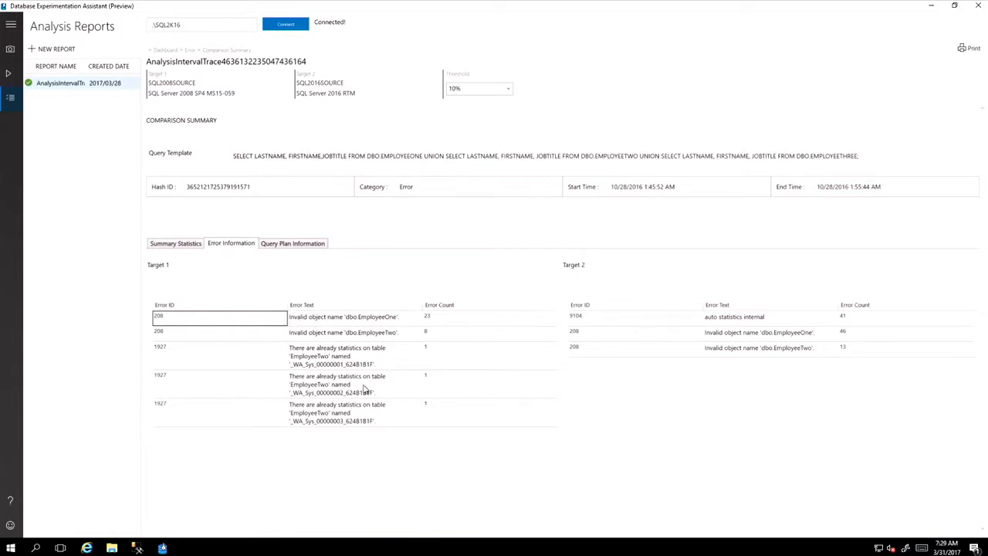
{"action": "mouse_move", "coordinate": [341, 427]}
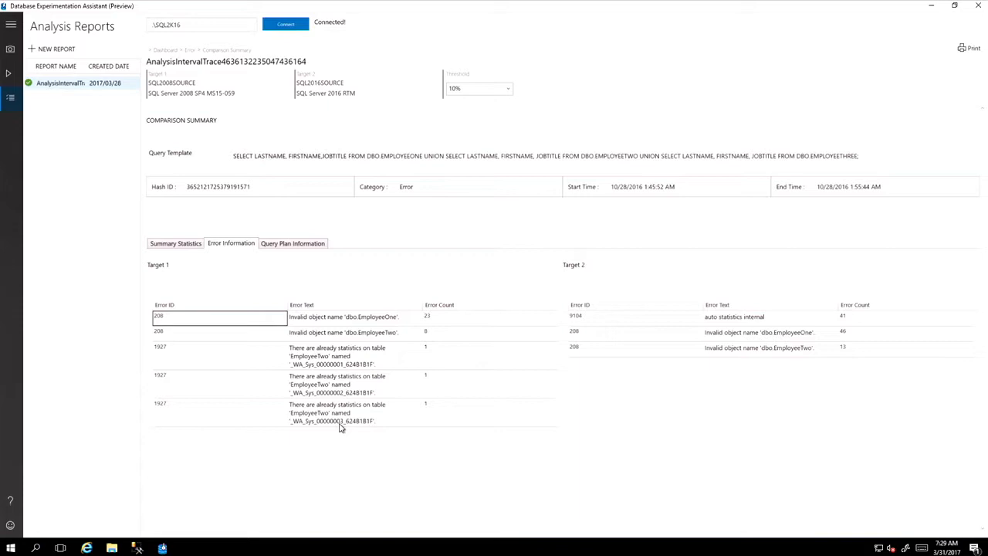
{"action": "mouse_move", "coordinate": [677, 333]}
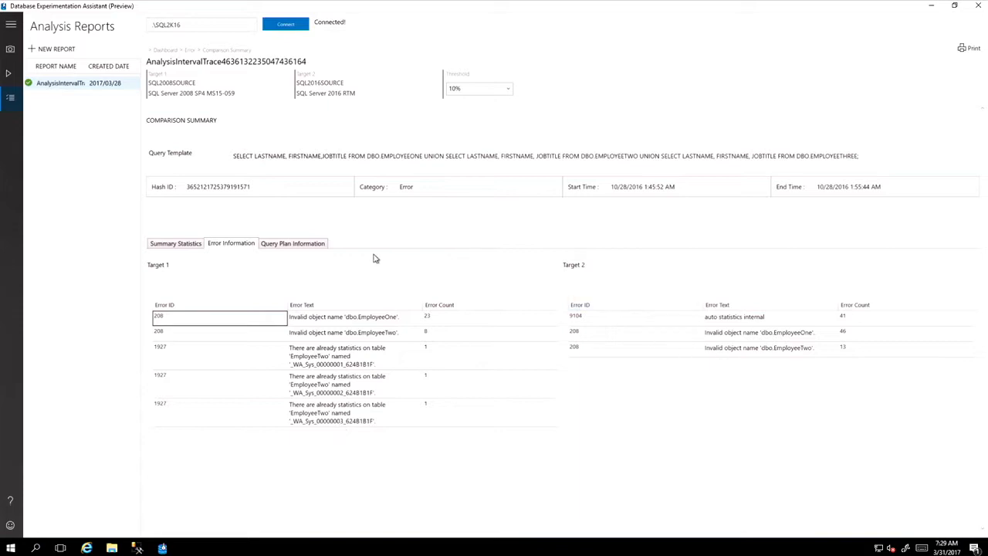
{"action": "mouse_move", "coordinate": [10, 83]}
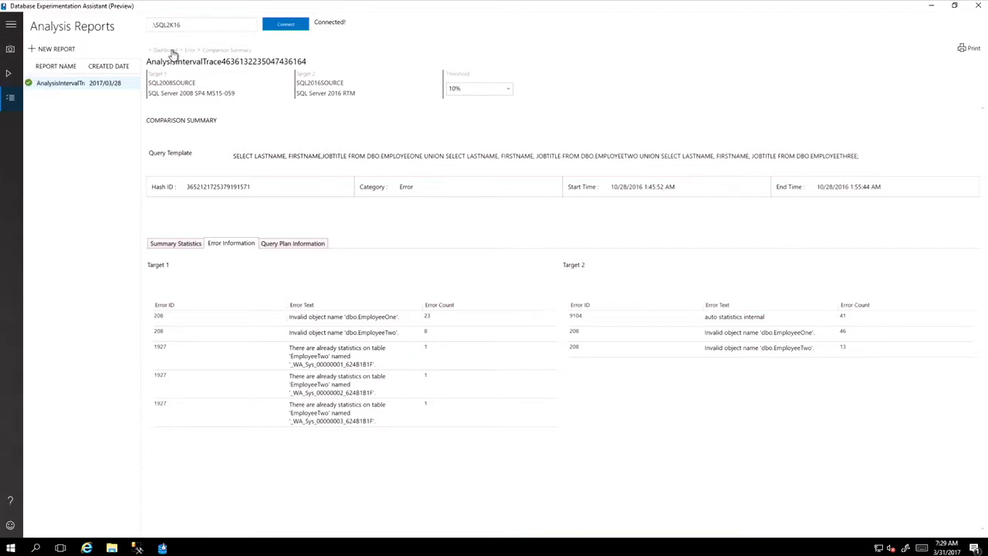
{"action": "left_click", "coordinate": [162, 49]}
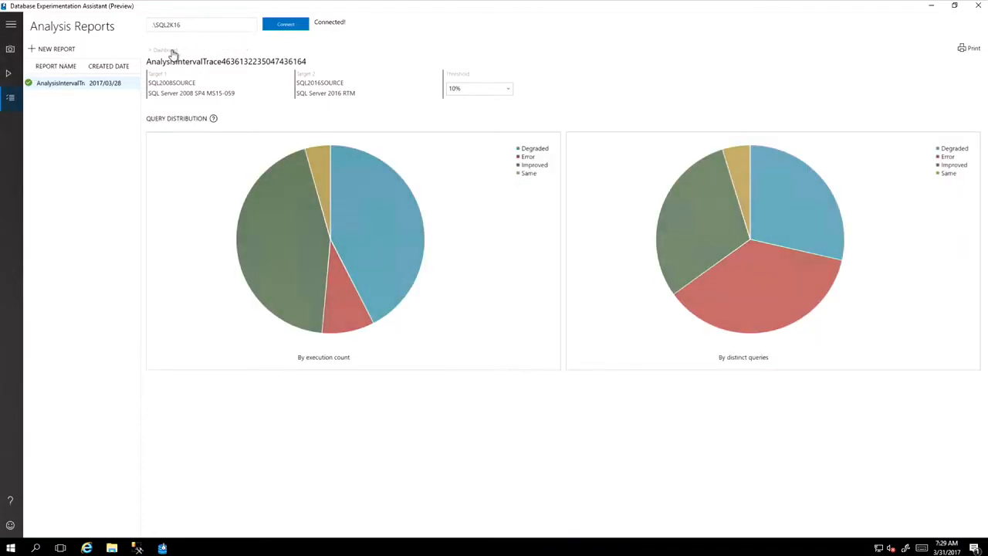